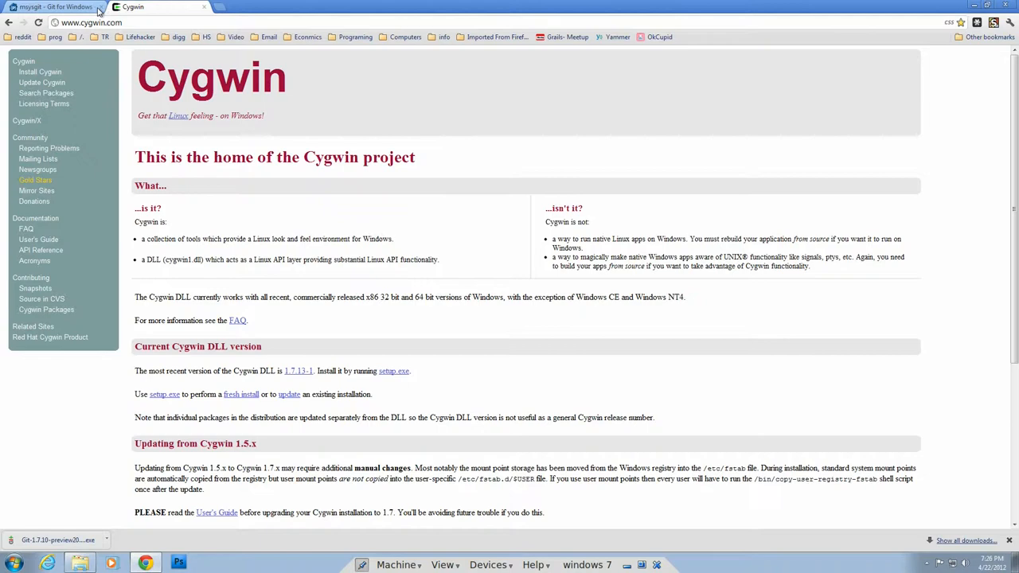
# Switch to the msysgit Git for Windows project page with its installer downloads
pyautogui.click(51, 6)
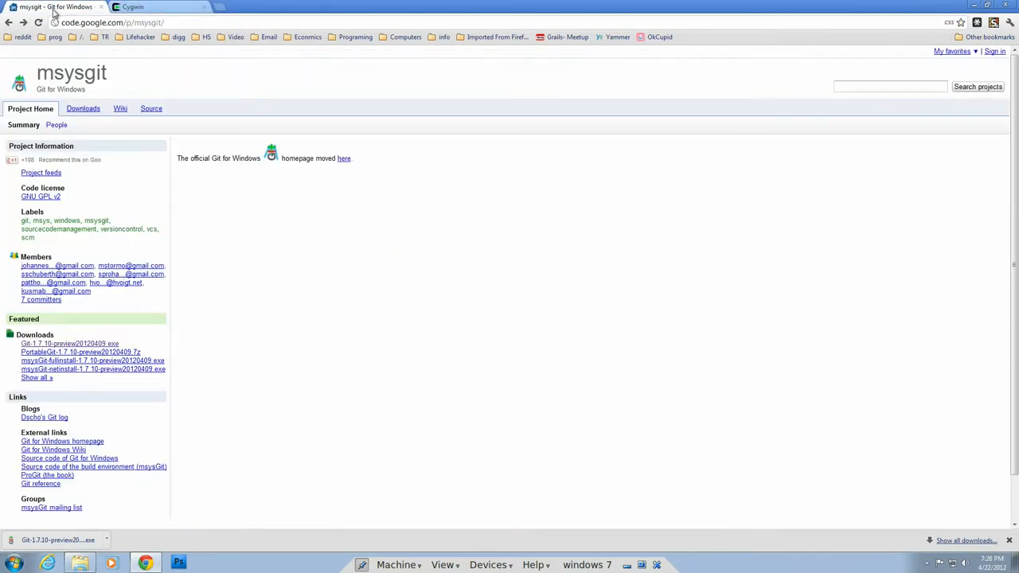
pyautogui.moveTo(51, 6)
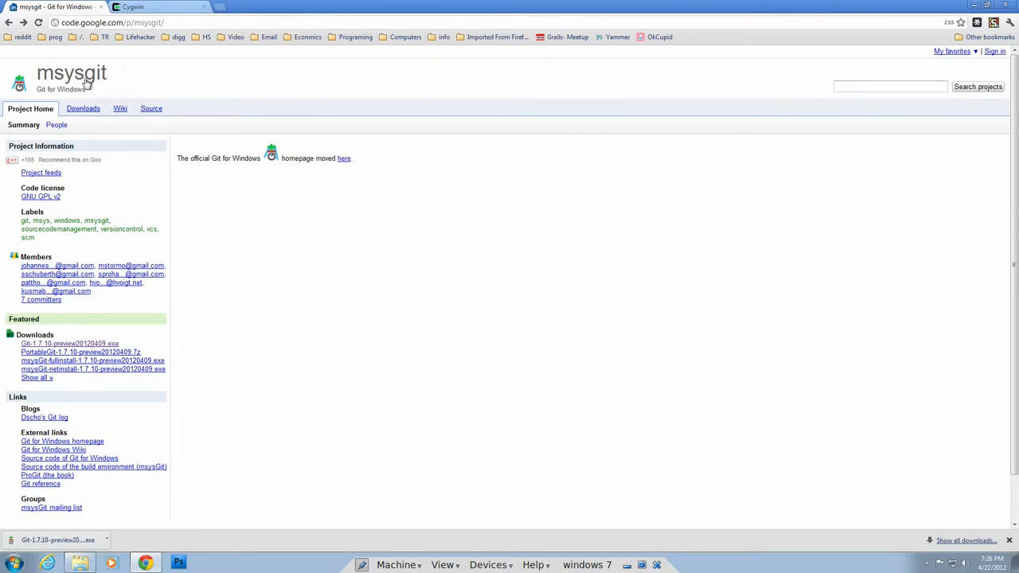
pyautogui.moveTo(158, 89)
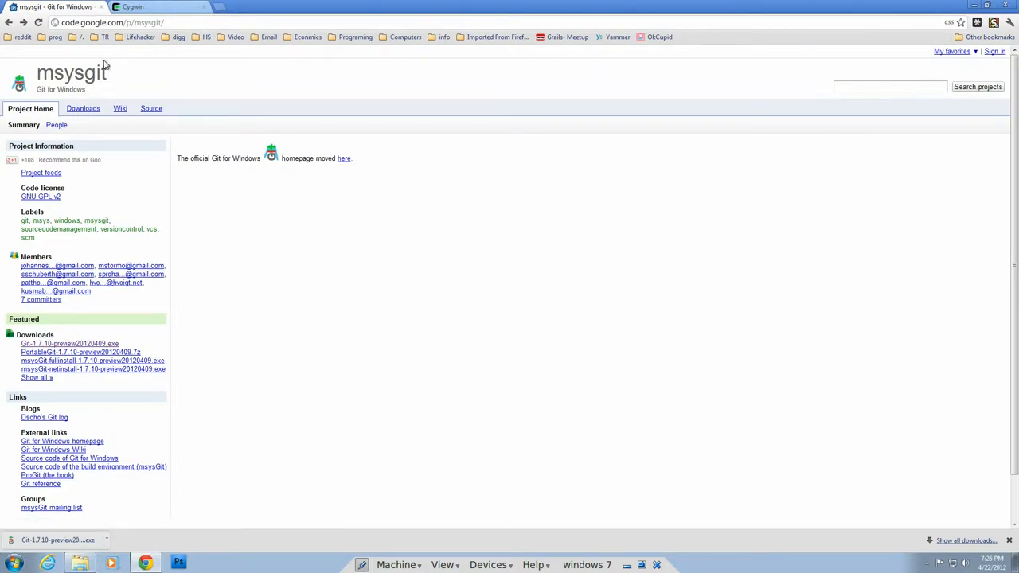
pyautogui.moveTo(108, 72)
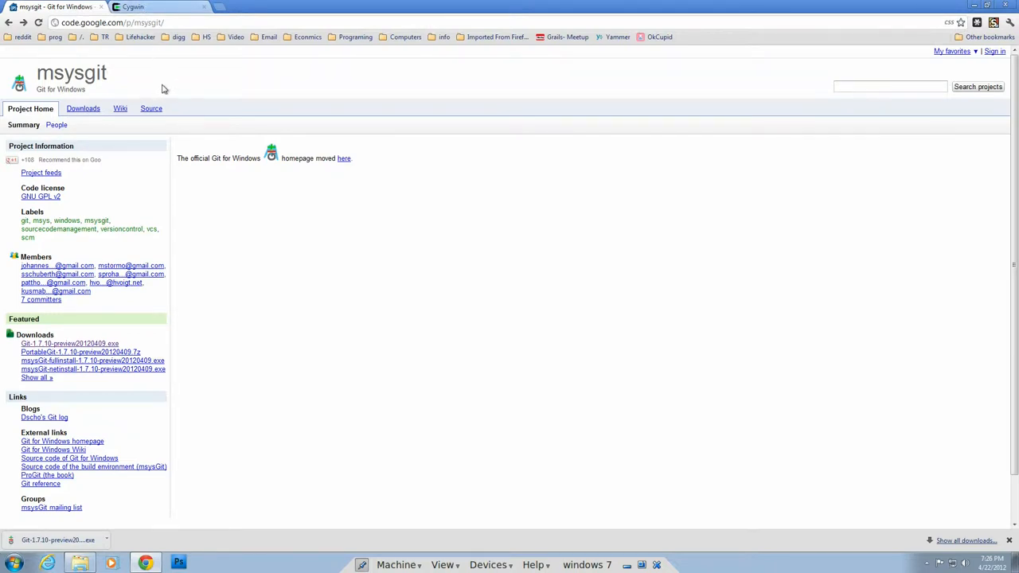
pyautogui.moveTo(173, 96)
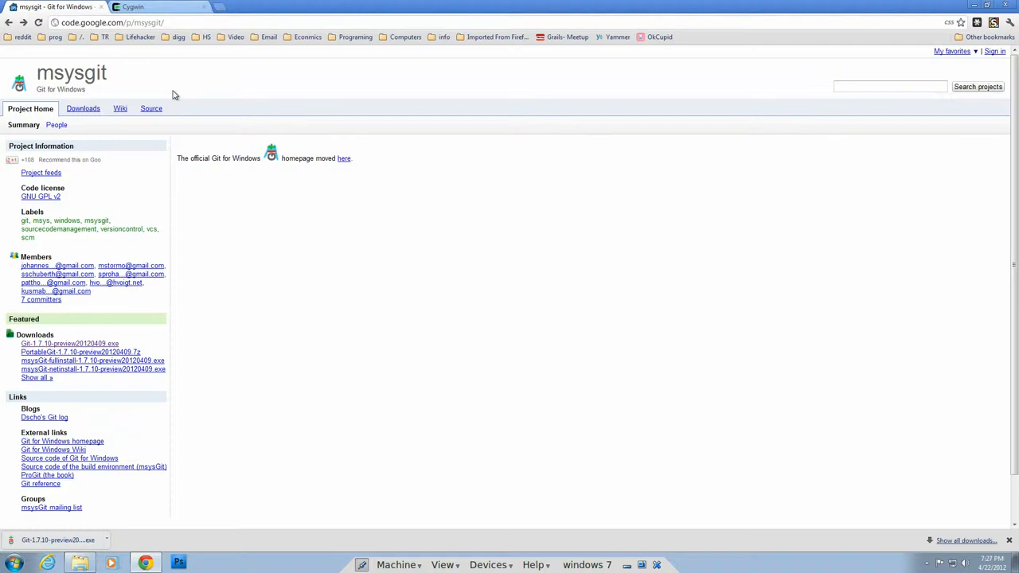
pyautogui.moveTo(115, 64)
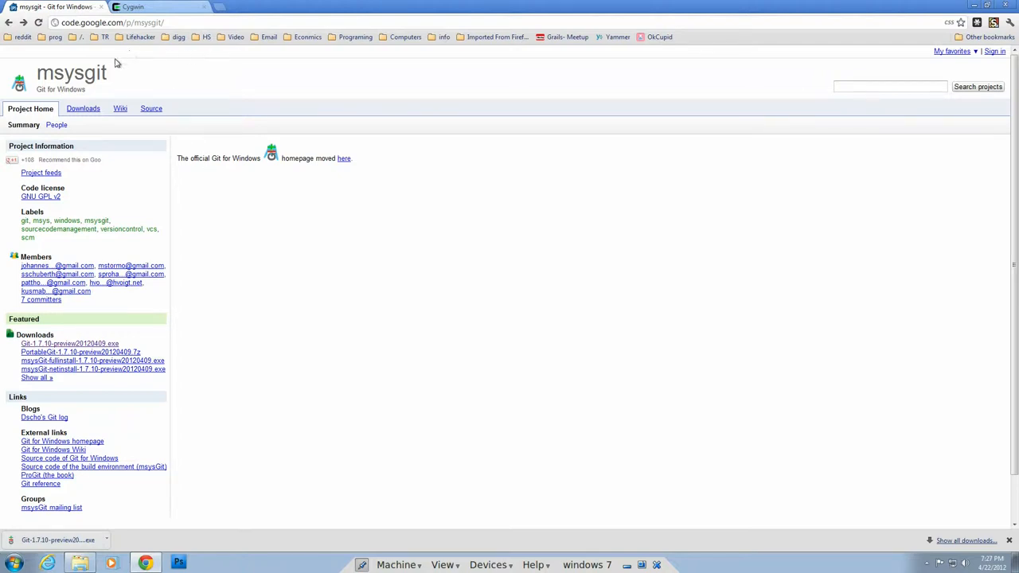
pyautogui.moveTo(128, 203)
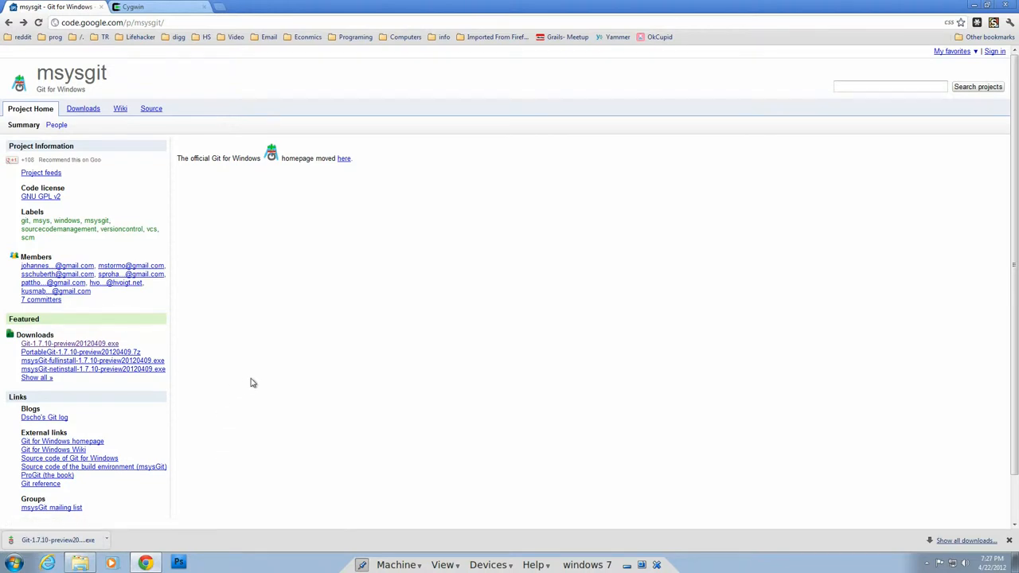
pyautogui.moveTo(217, 359)
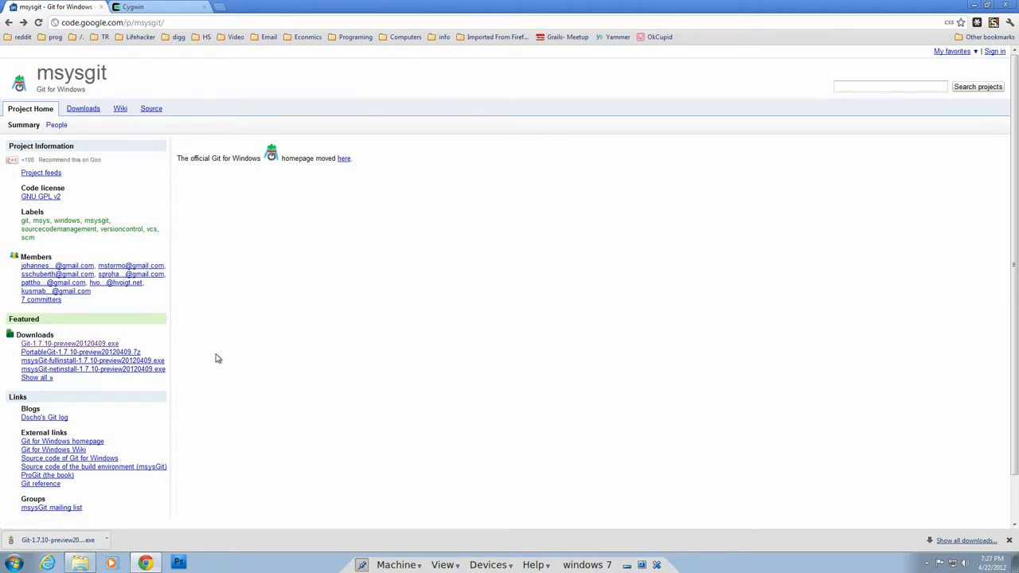
pyautogui.moveTo(213, 354)
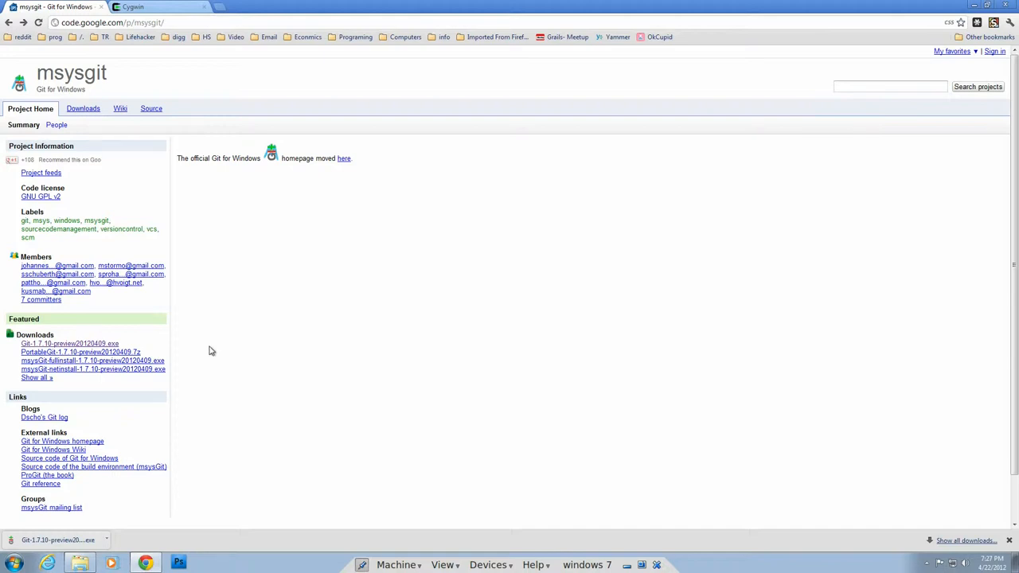
pyautogui.moveTo(193, 328)
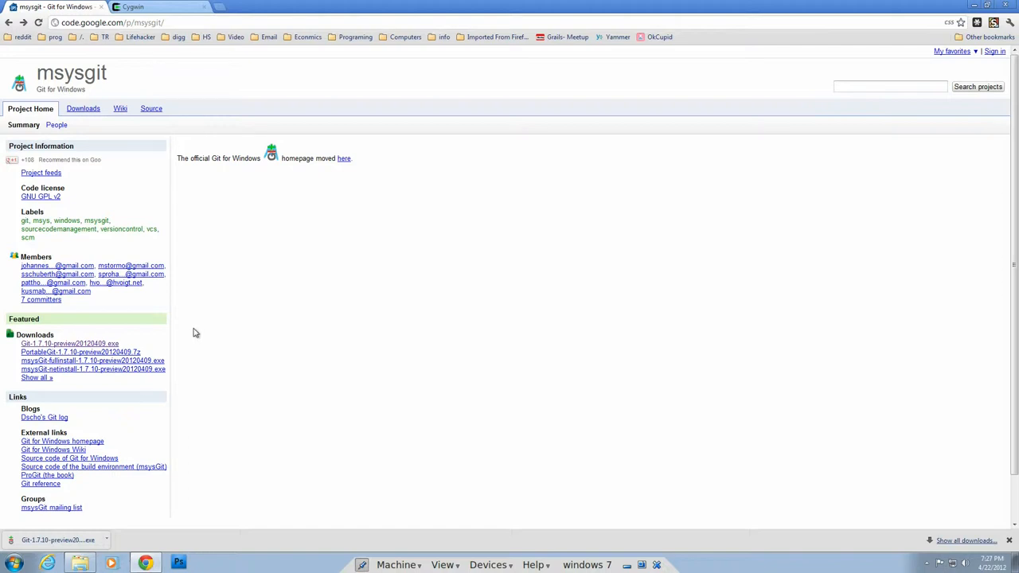
pyautogui.moveTo(210, 210)
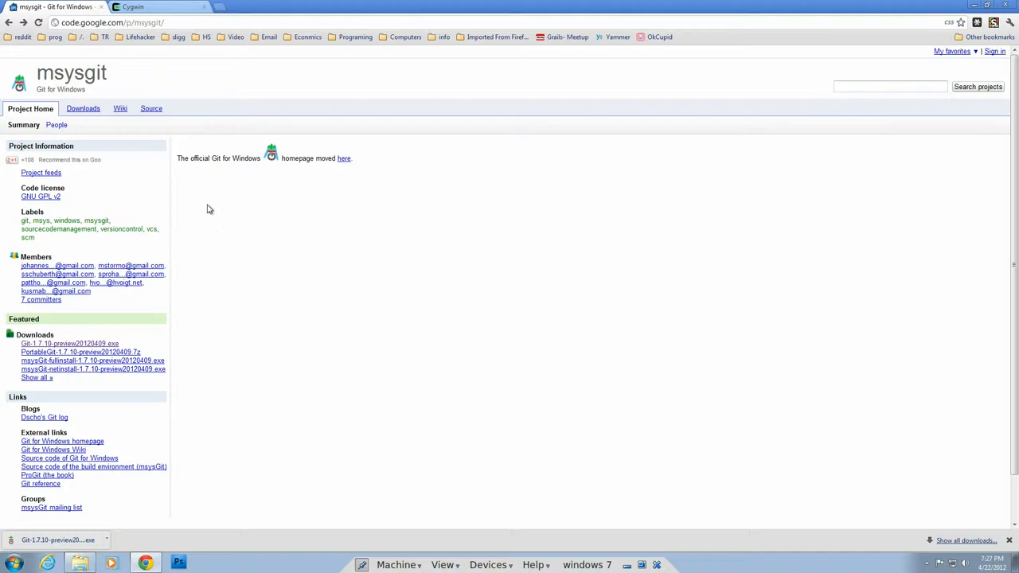
pyautogui.moveTo(239, 271)
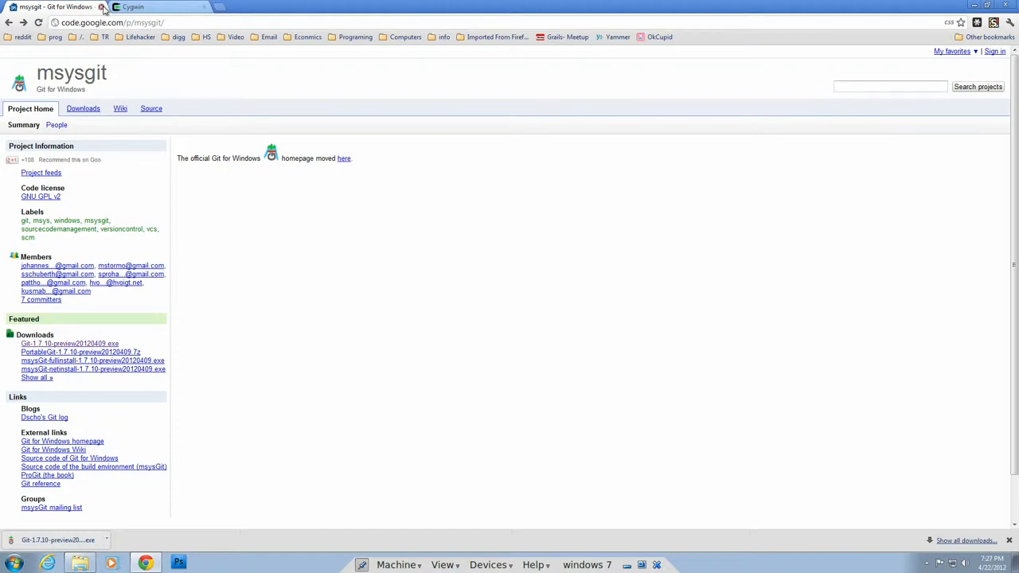
pyautogui.moveTo(48, 6)
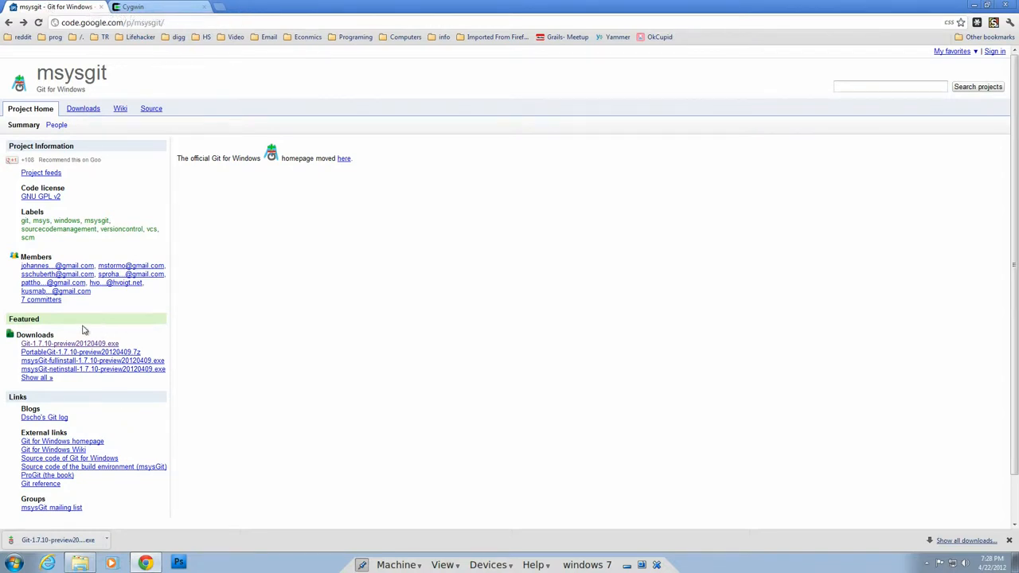
pyautogui.moveTo(89, 352)
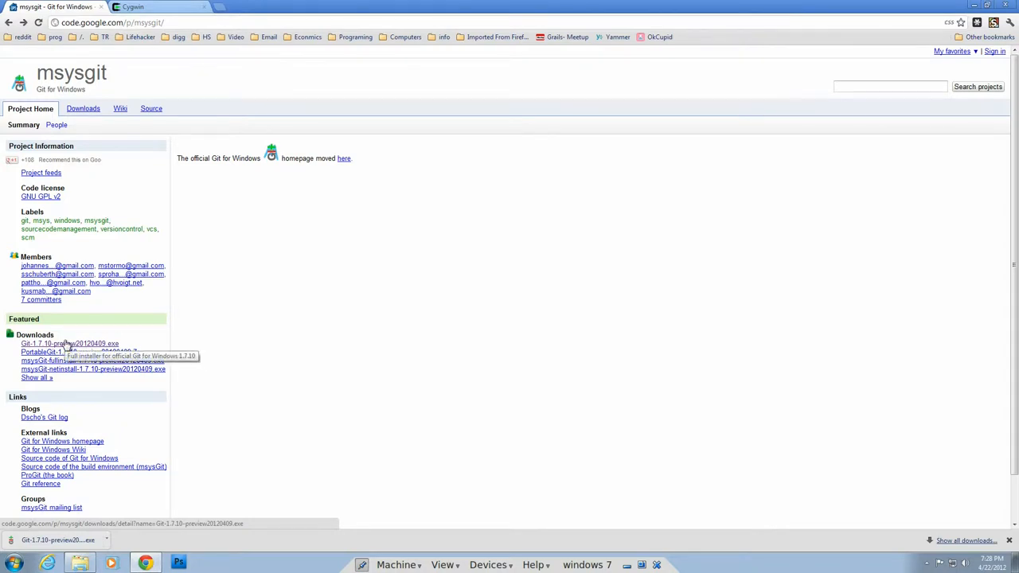
pyautogui.moveTo(55, 347)
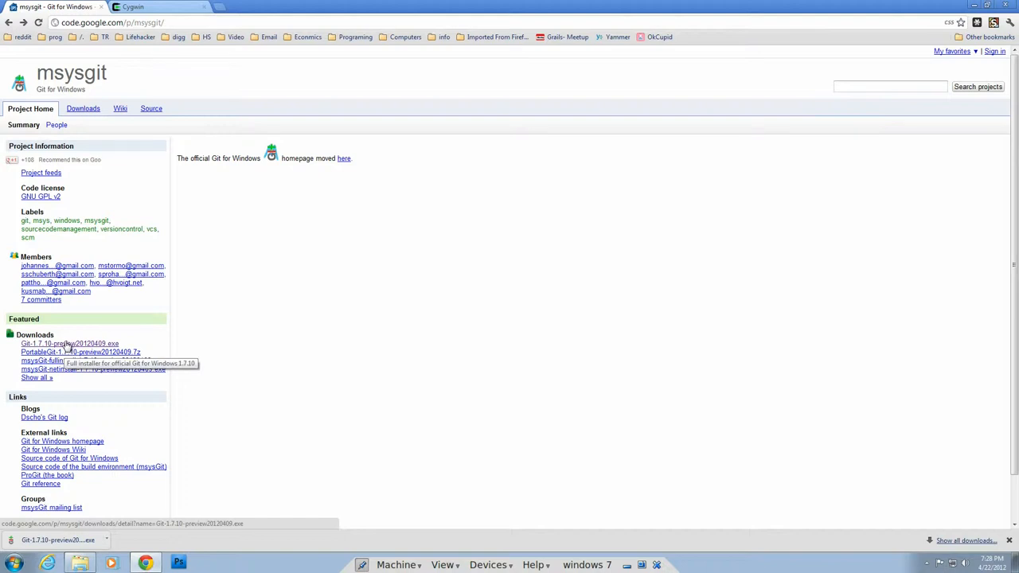
pyautogui.moveTo(67, 344)
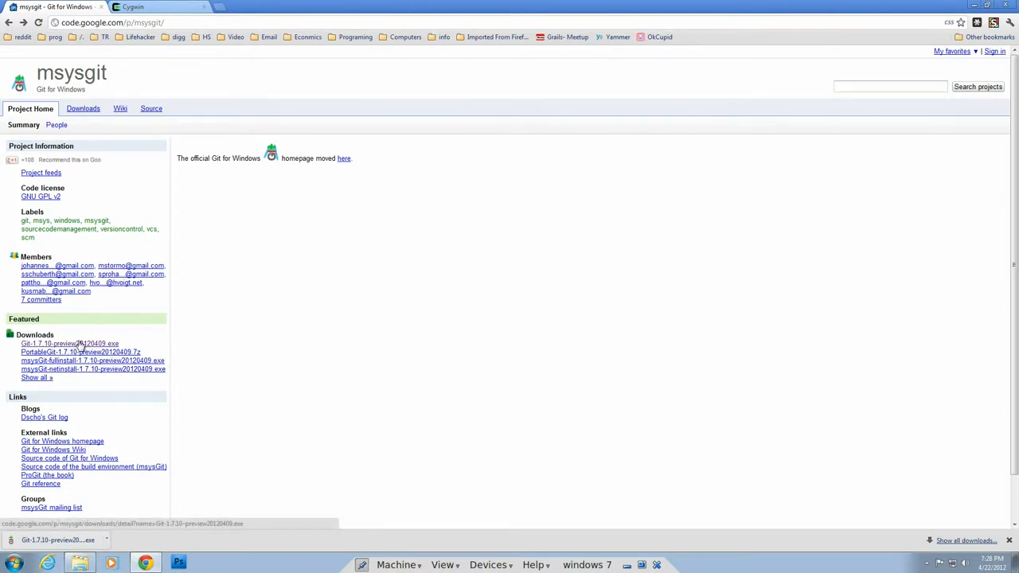
pyautogui.moveTo(92, 360)
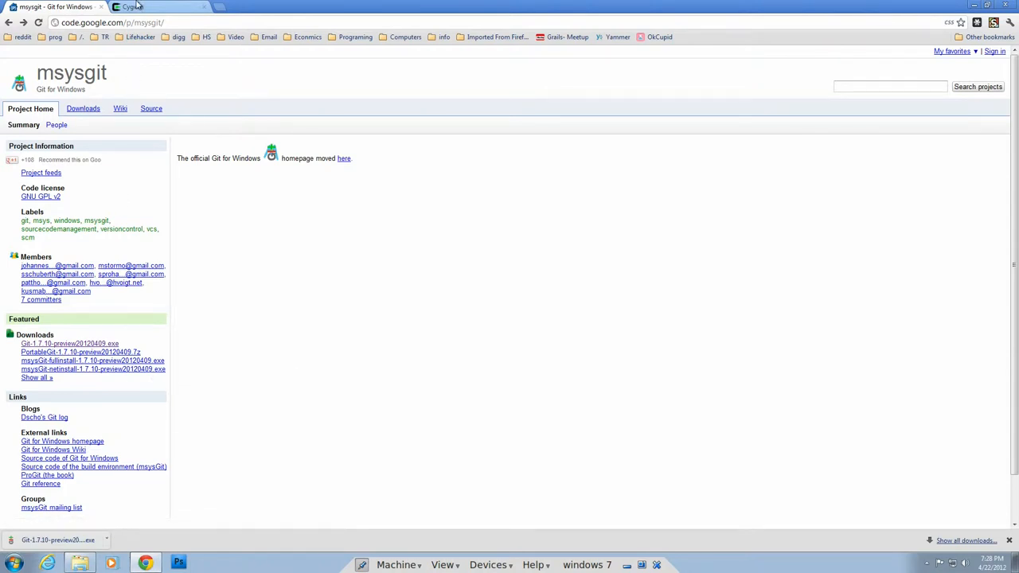
pyautogui.click(159, 6)
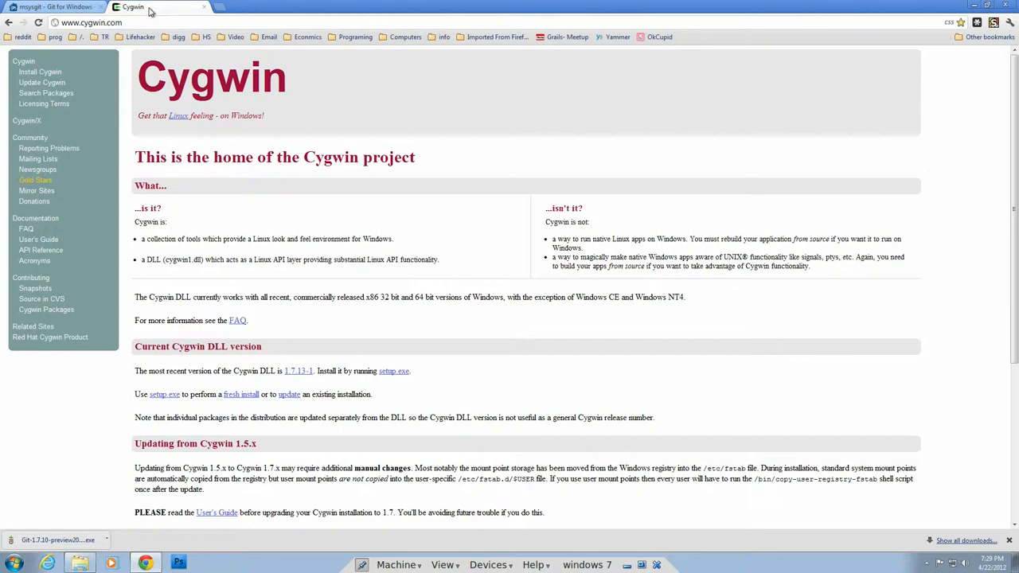
pyautogui.moveTo(55, 6)
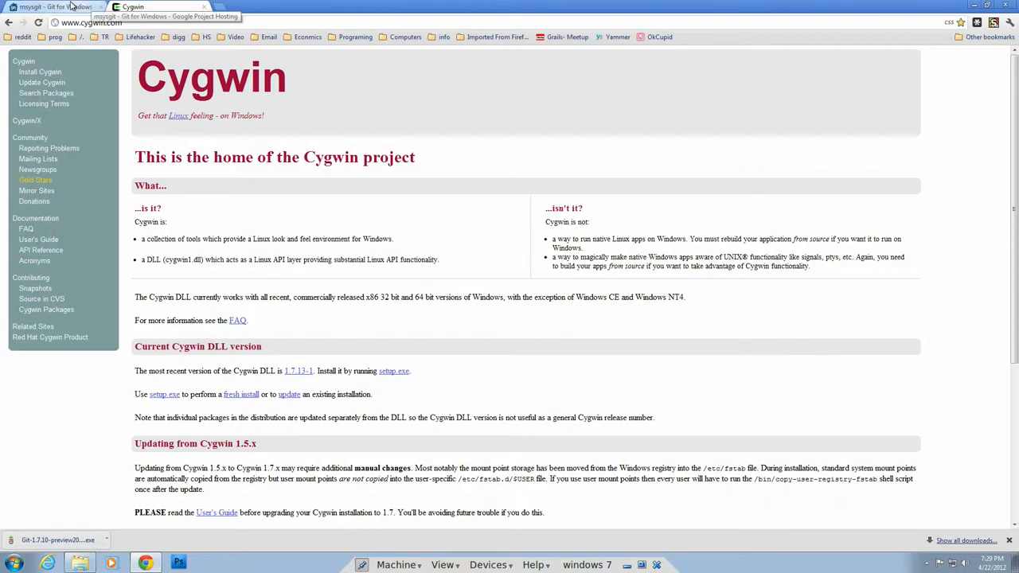
pyautogui.click(51, 6)
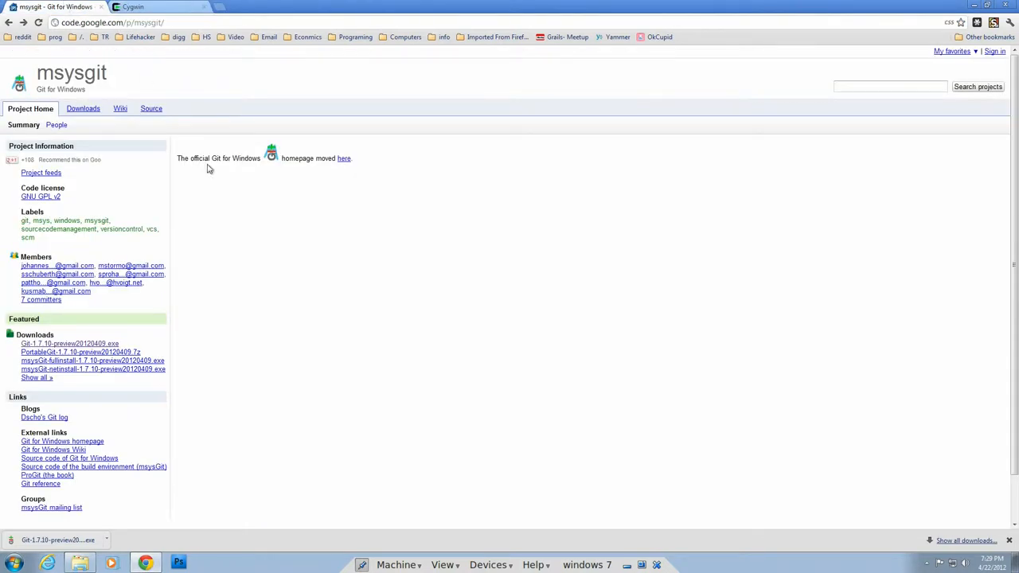
pyautogui.moveTo(316, 322)
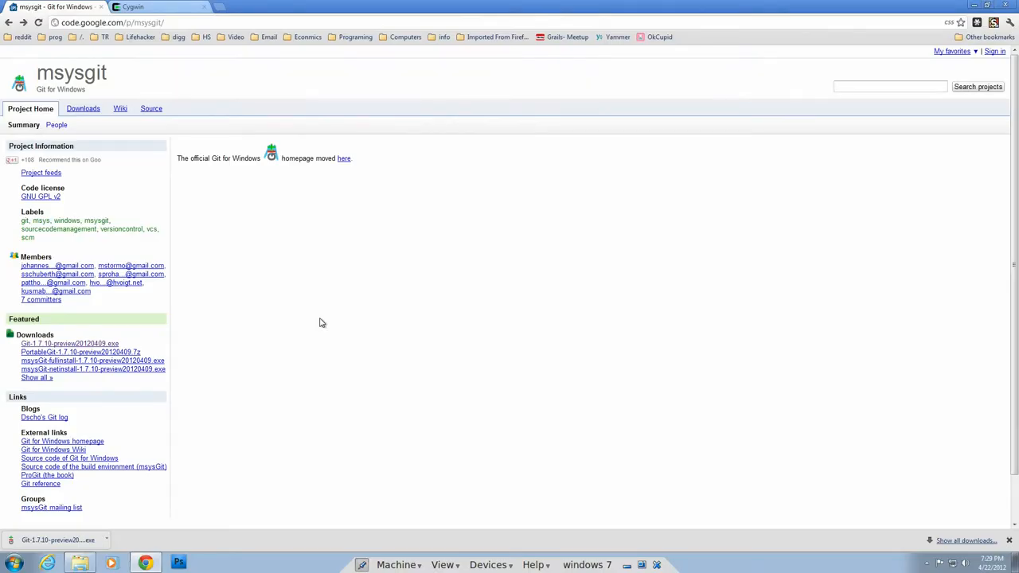
pyautogui.moveTo(374, 325)
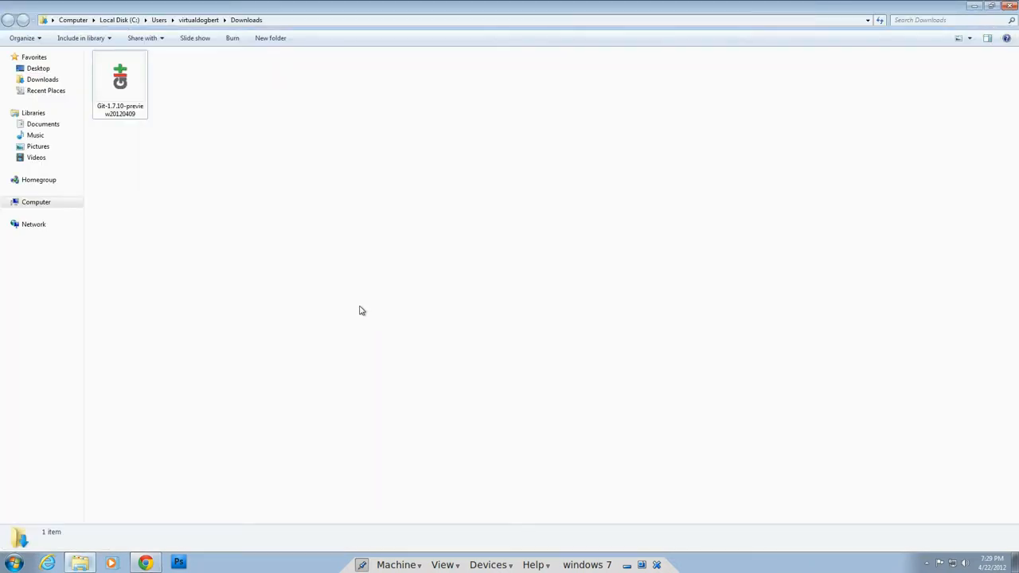
pyautogui.moveTo(119, 80)
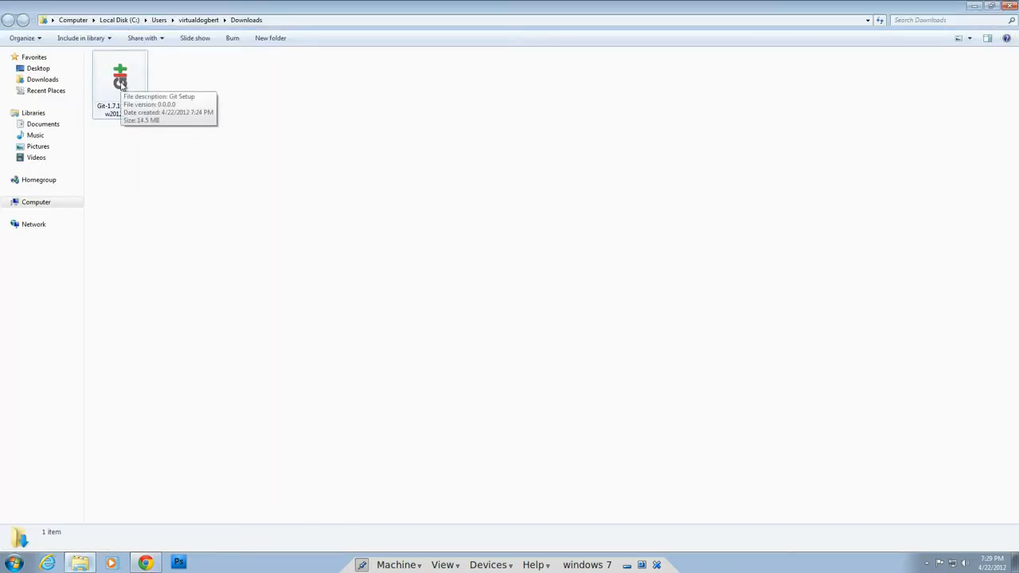
# Launch the Git-1.7.10-preview installer from Downloads, allowing it to run and make changes
pyautogui.click(119, 79)
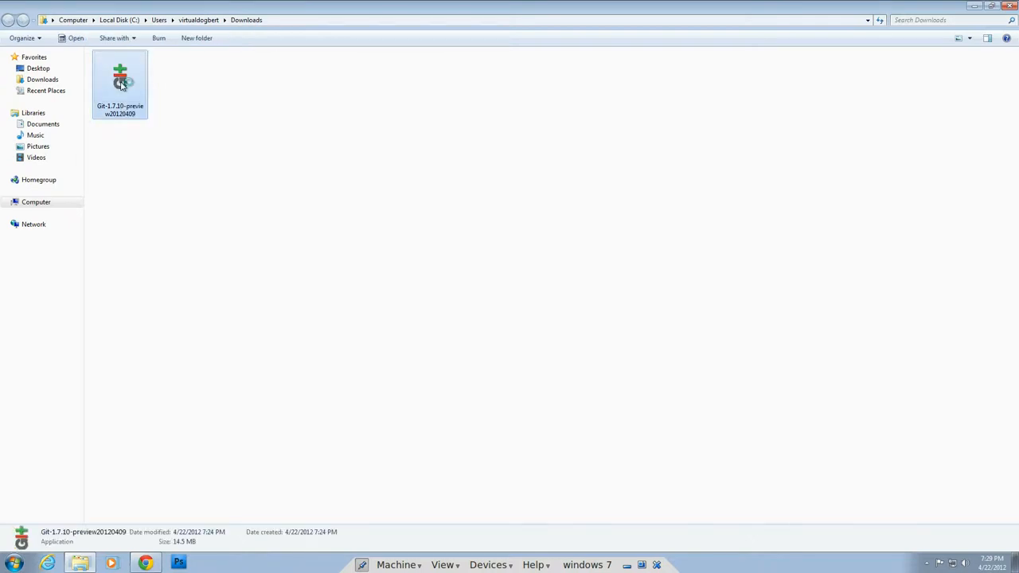
pyautogui.doubleClick(121, 77)
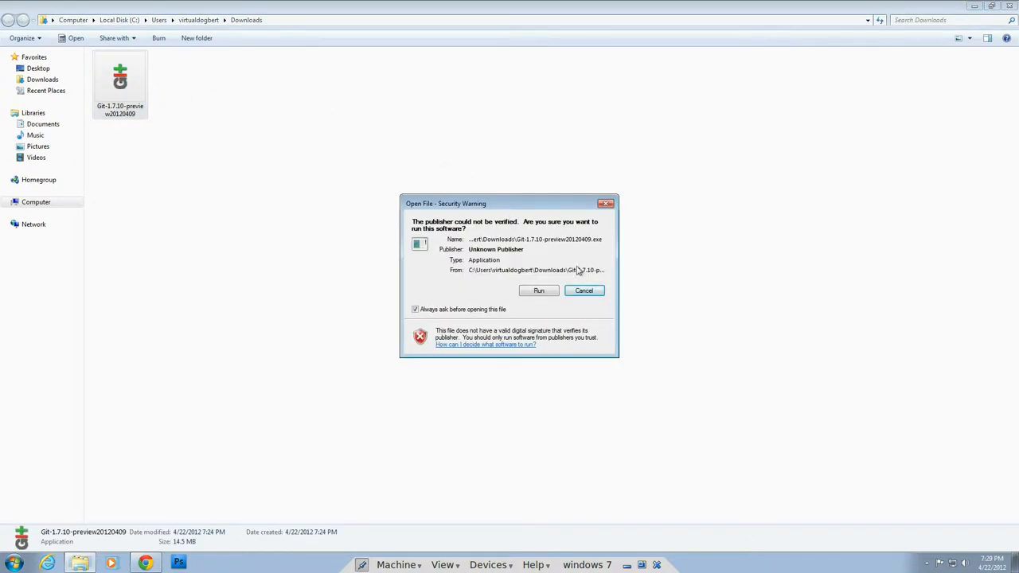
pyautogui.click(539, 290)
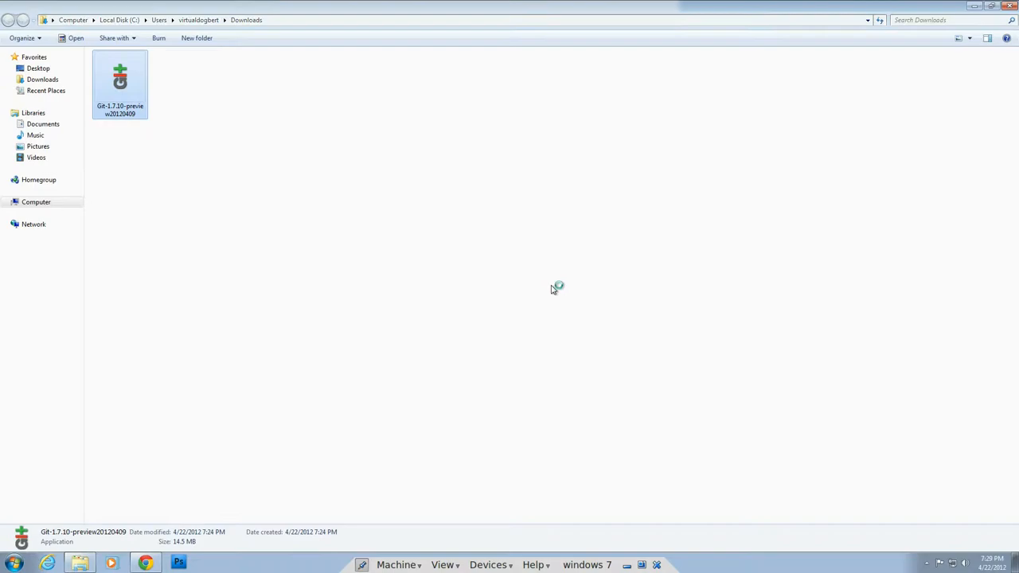
pyautogui.doubleClick(121, 80)
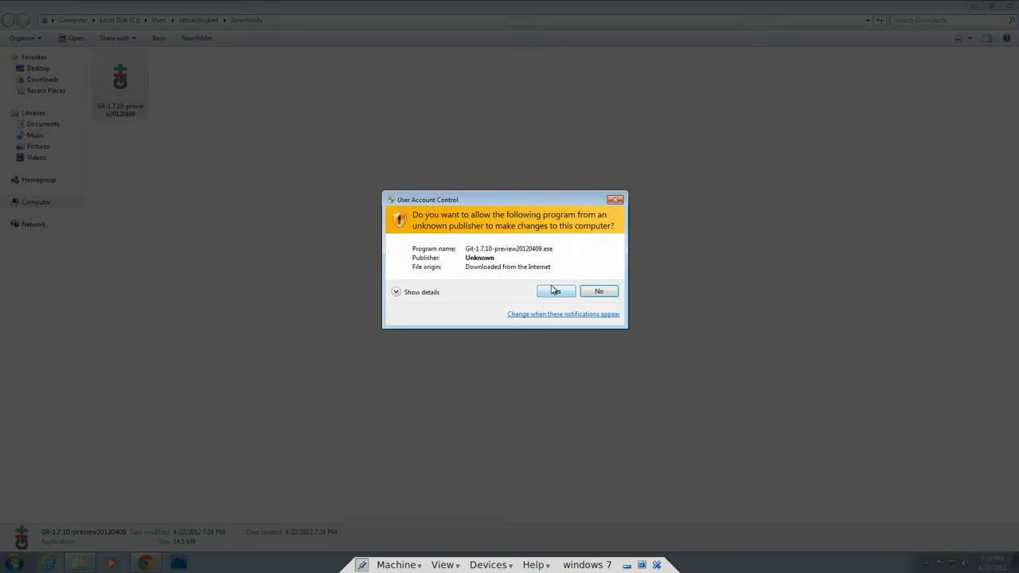
pyautogui.click(554, 290)
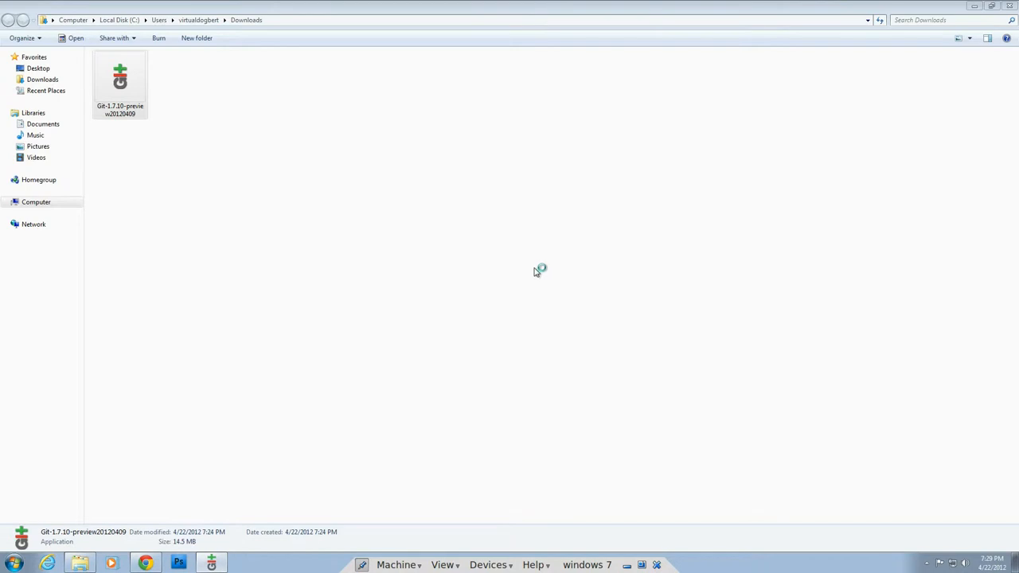
pyautogui.doubleClick(121, 80)
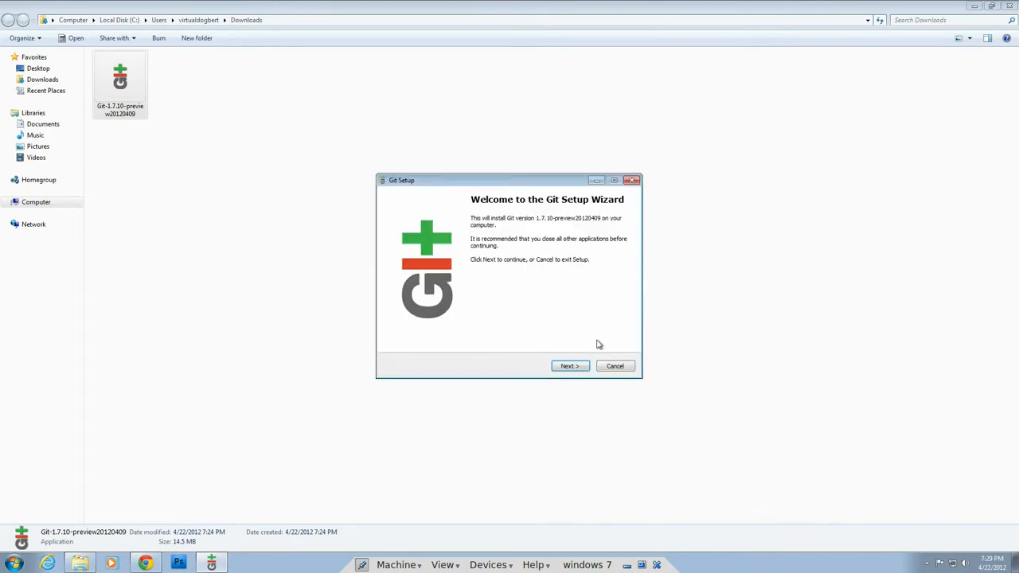
# Pass the Welcome and License pages and keep the default components with simple context menu
pyautogui.click(570, 365)
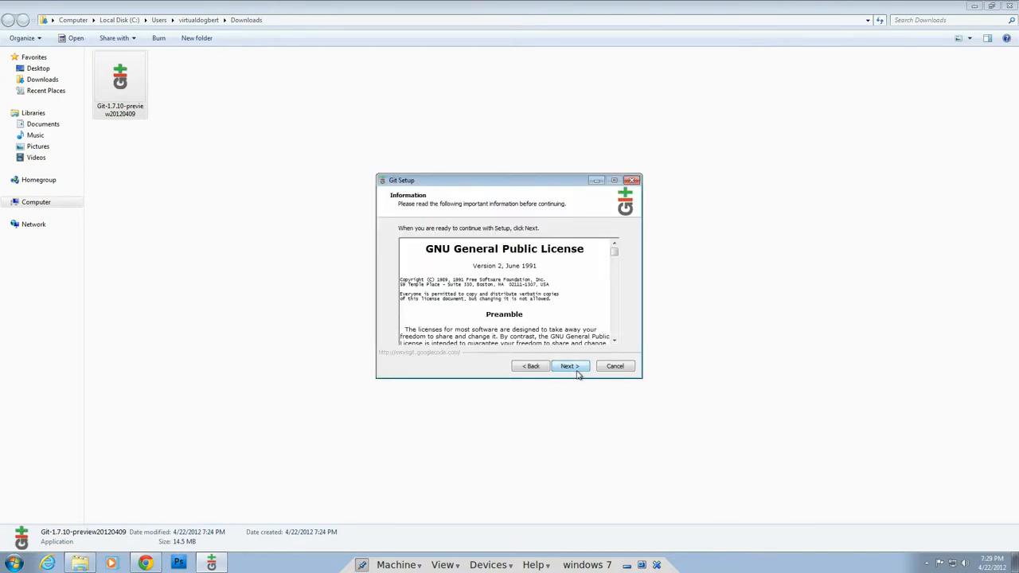
pyautogui.click(567, 364)
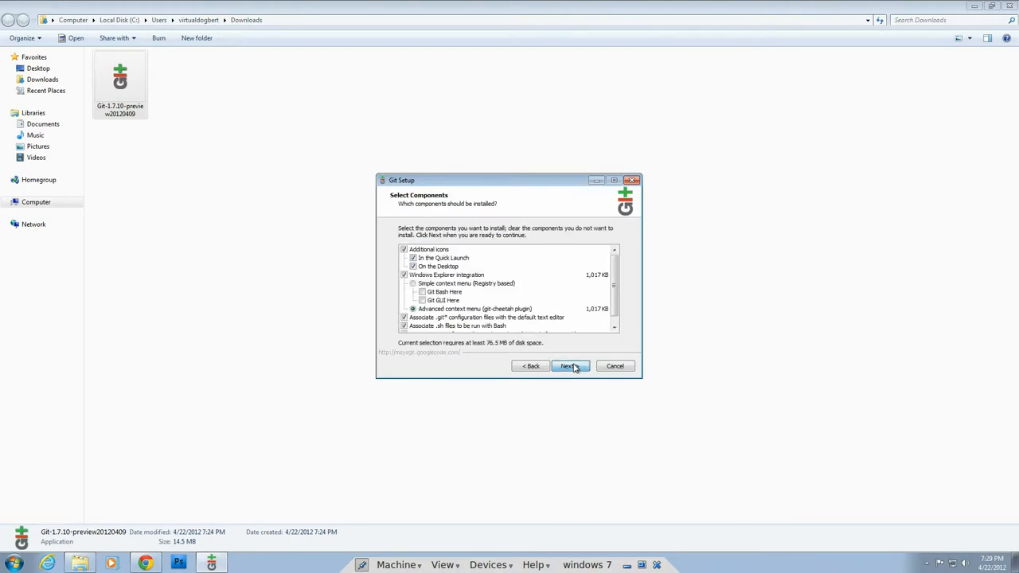
pyautogui.moveTo(573, 283)
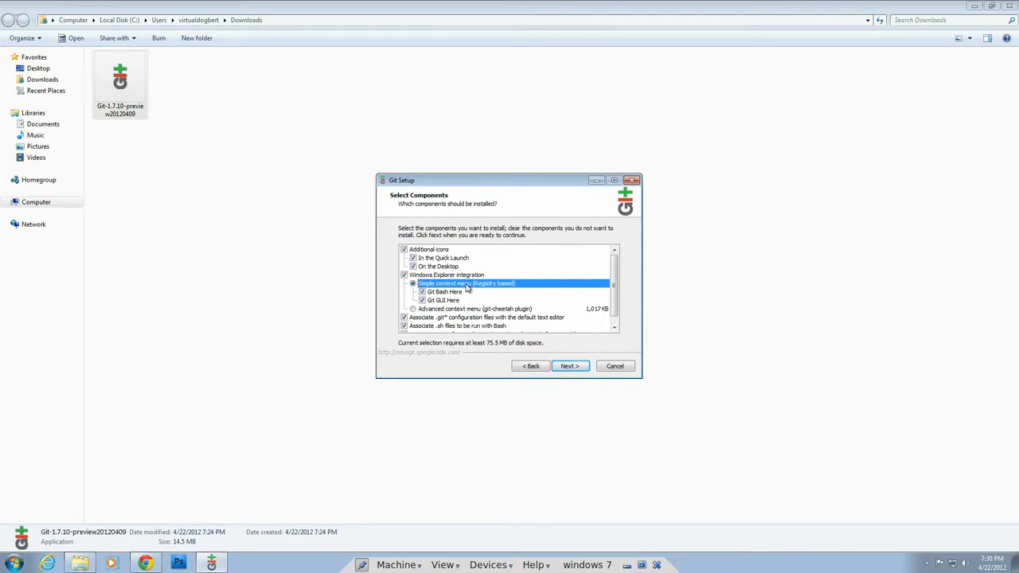
pyautogui.moveTo(561, 292)
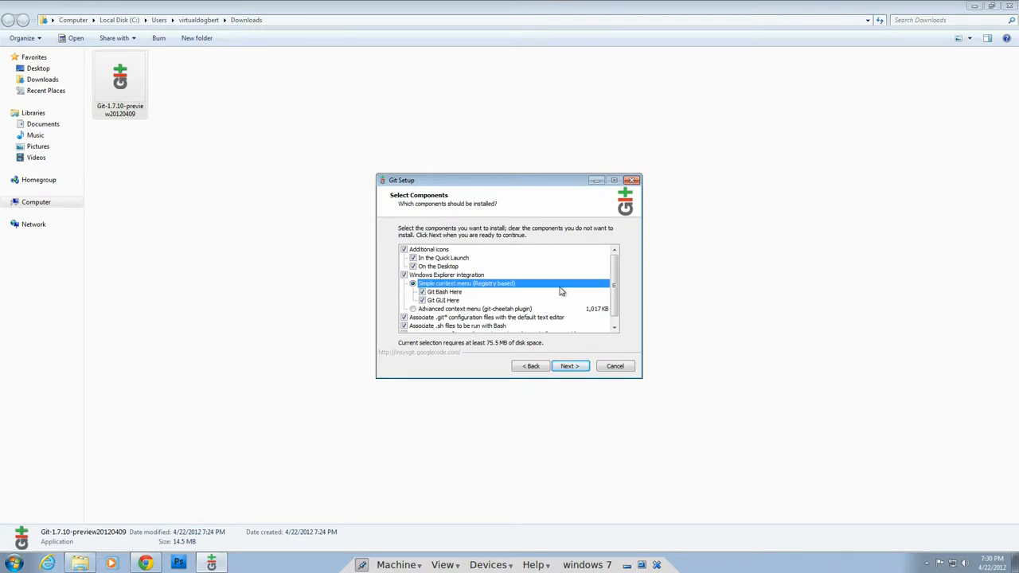
pyautogui.moveTo(677, 290)
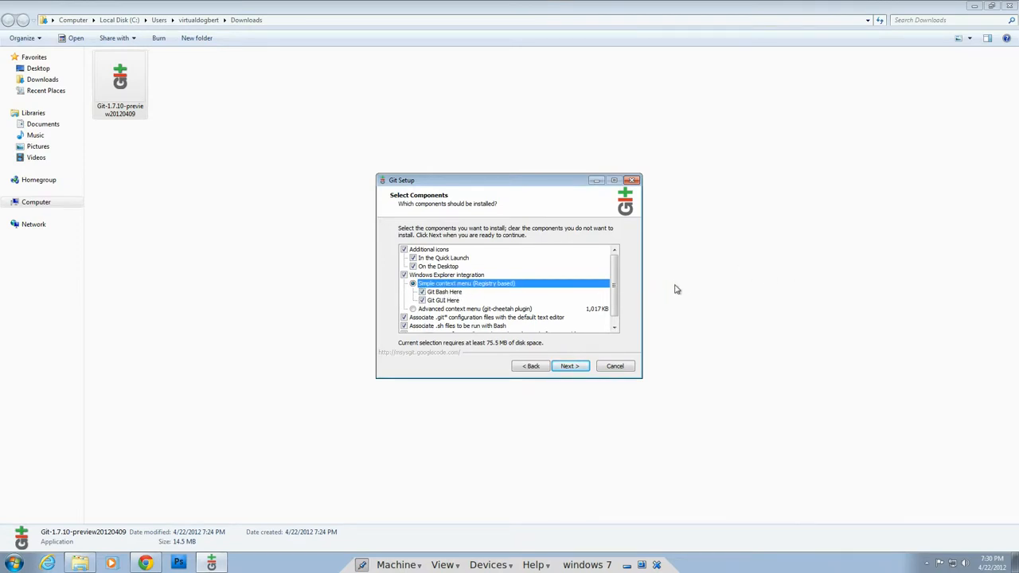
pyautogui.moveTo(691, 295)
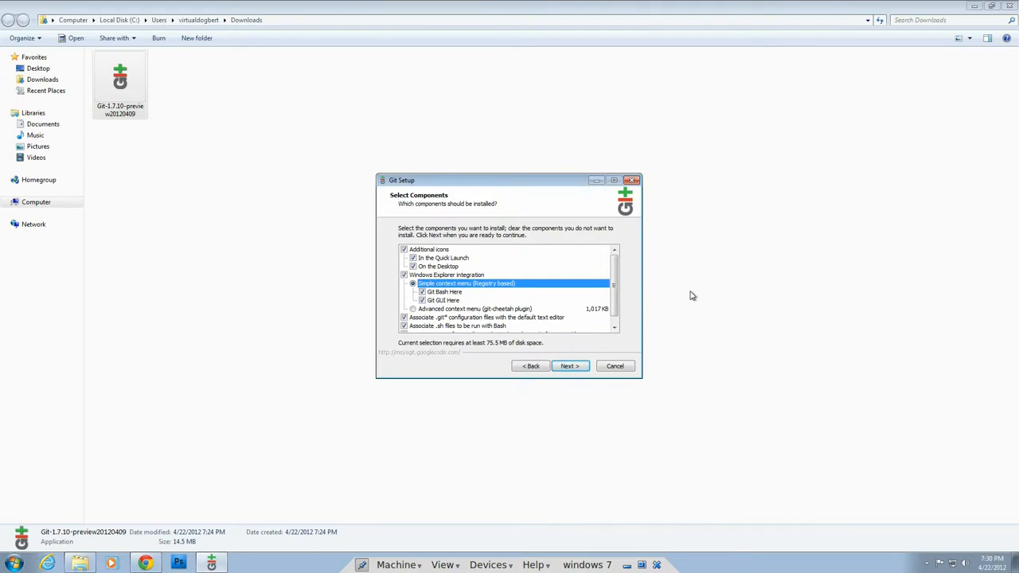
pyautogui.moveTo(626, 293)
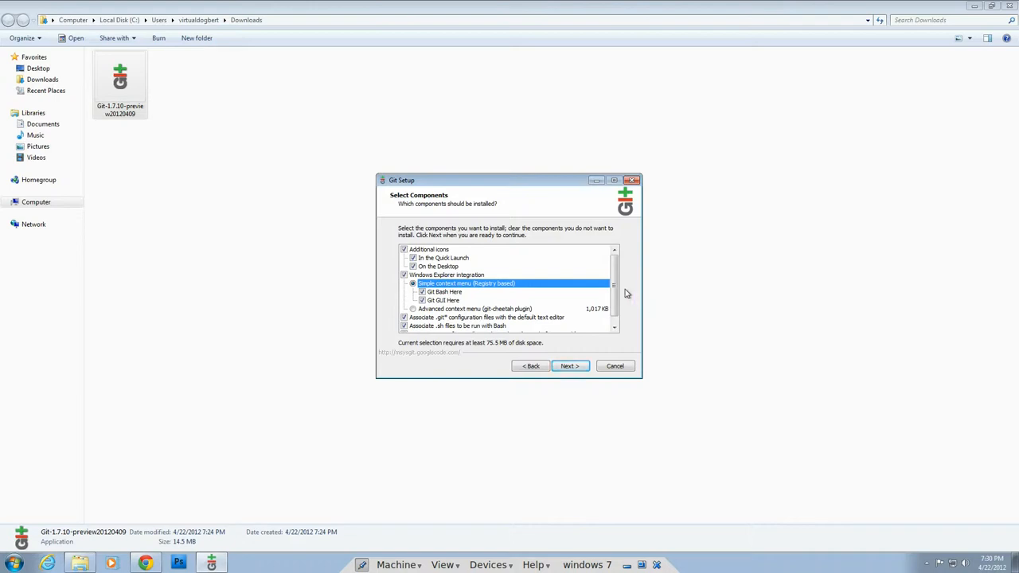
pyautogui.scroll(-3)
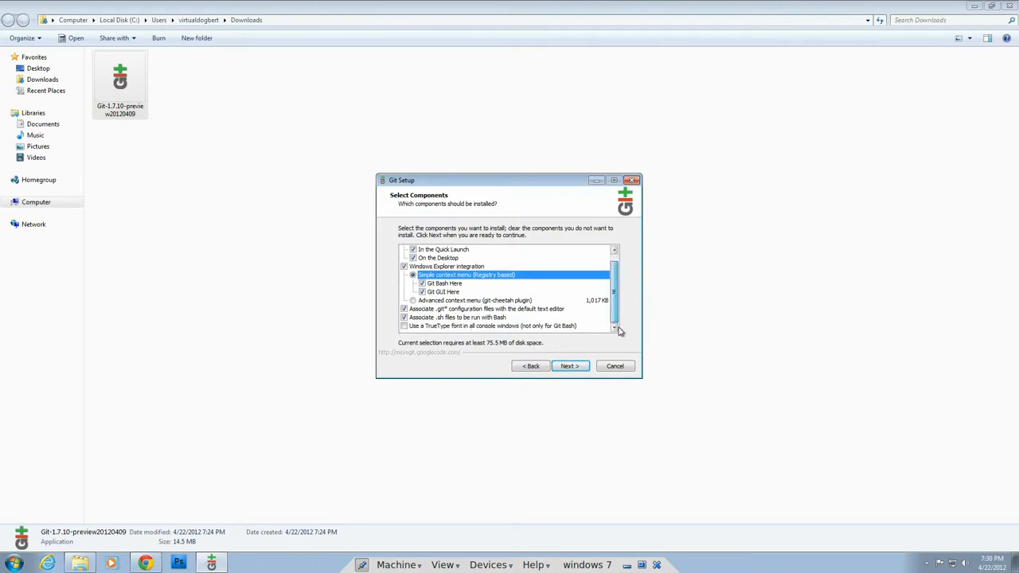
pyautogui.scroll(3)
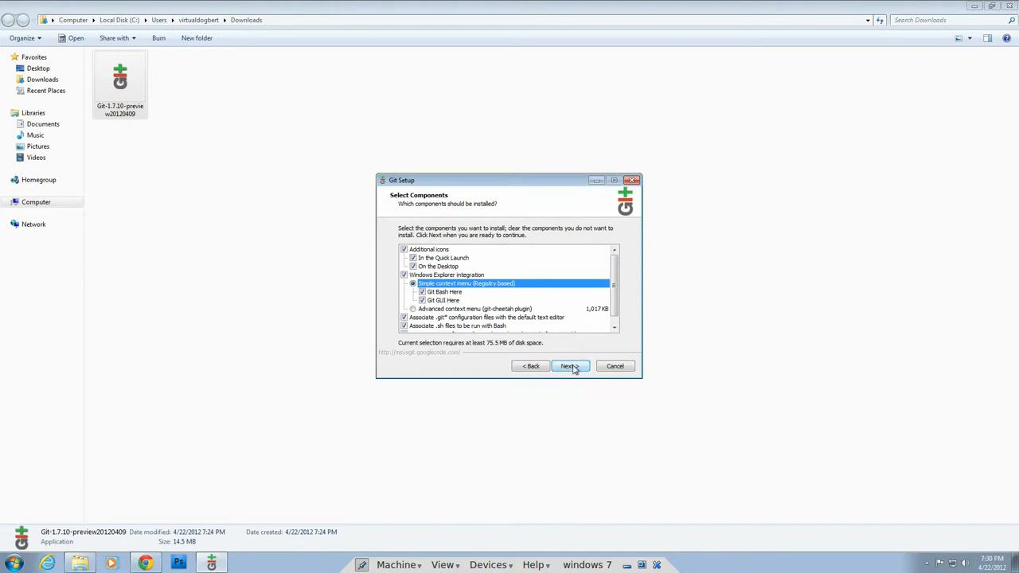
pyautogui.click(568, 366)
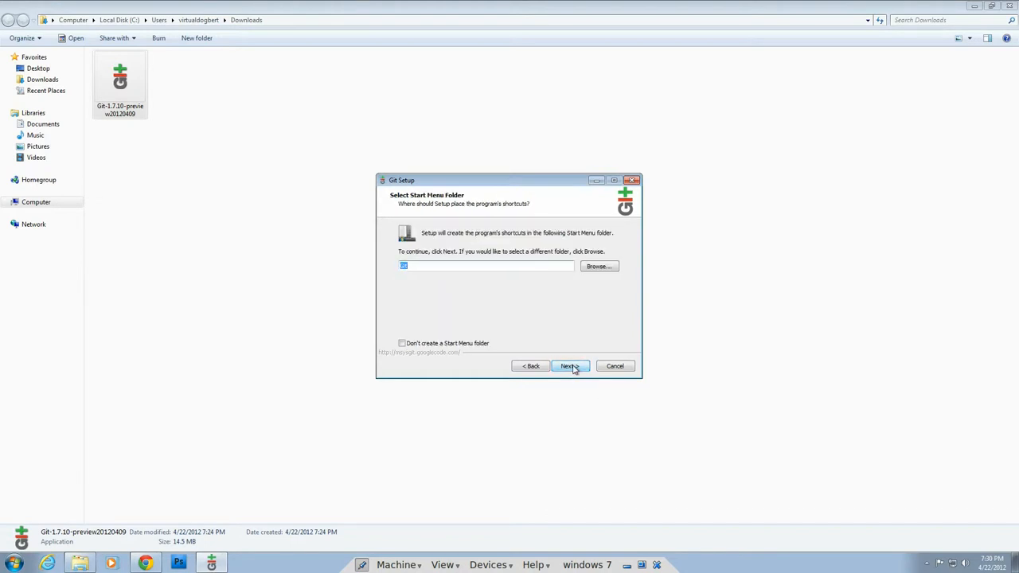
# Keep the default Start Menu folder and set PATH to 'Use Git Bash only'
pyautogui.click(570, 364)
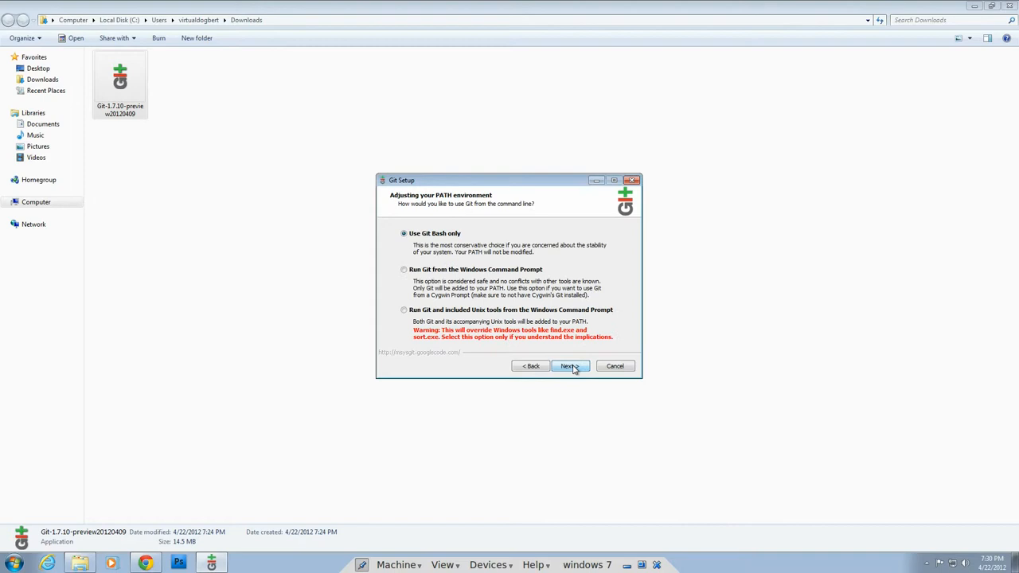
pyautogui.moveTo(565, 309)
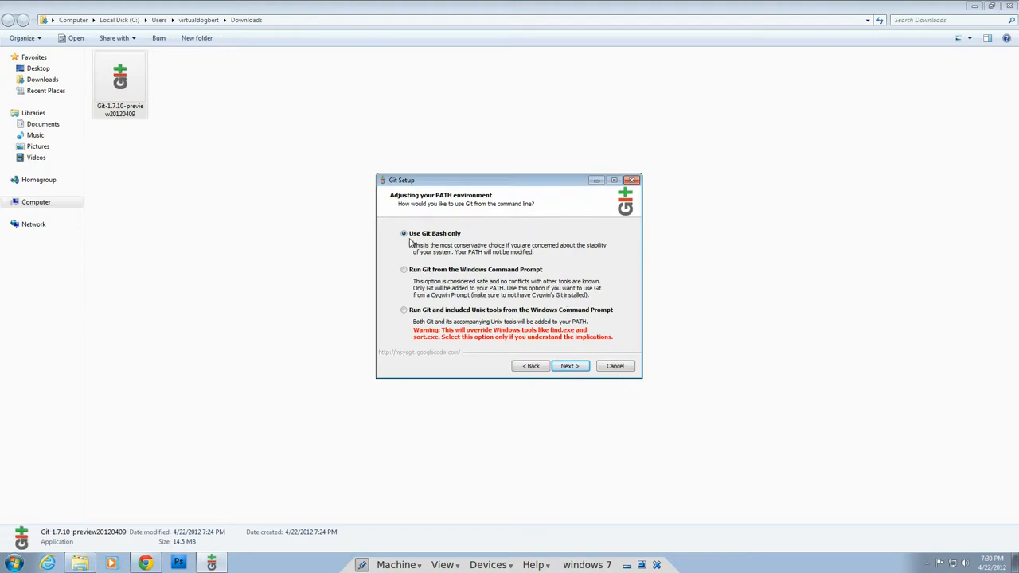
pyautogui.moveTo(578, 258)
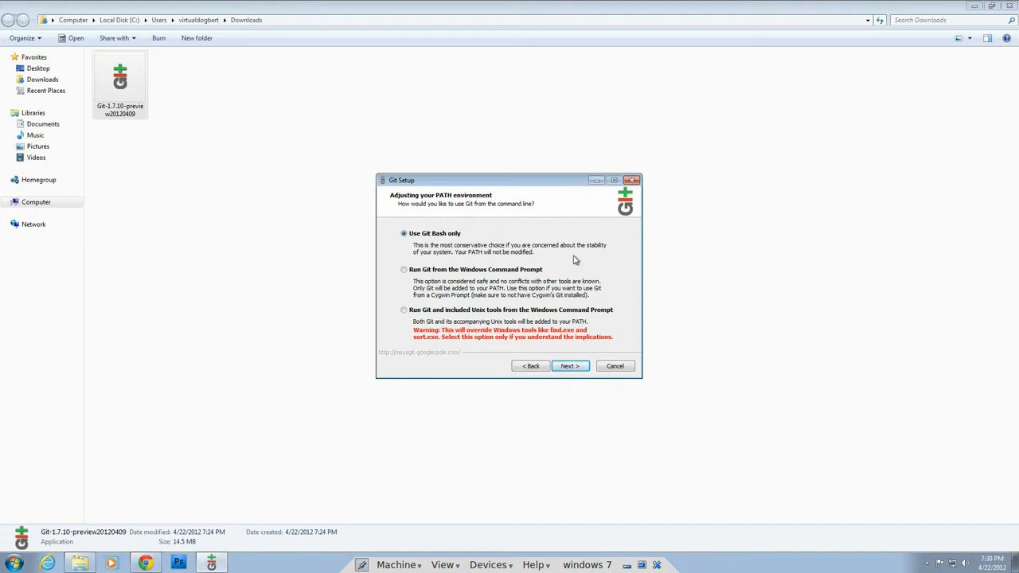
pyautogui.moveTo(406, 231)
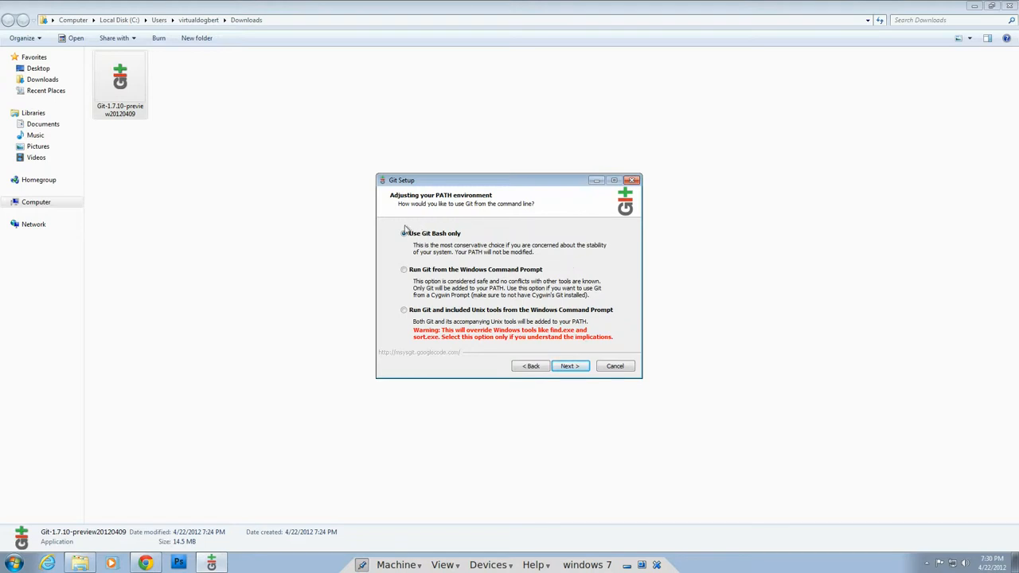
pyautogui.click(405, 232)
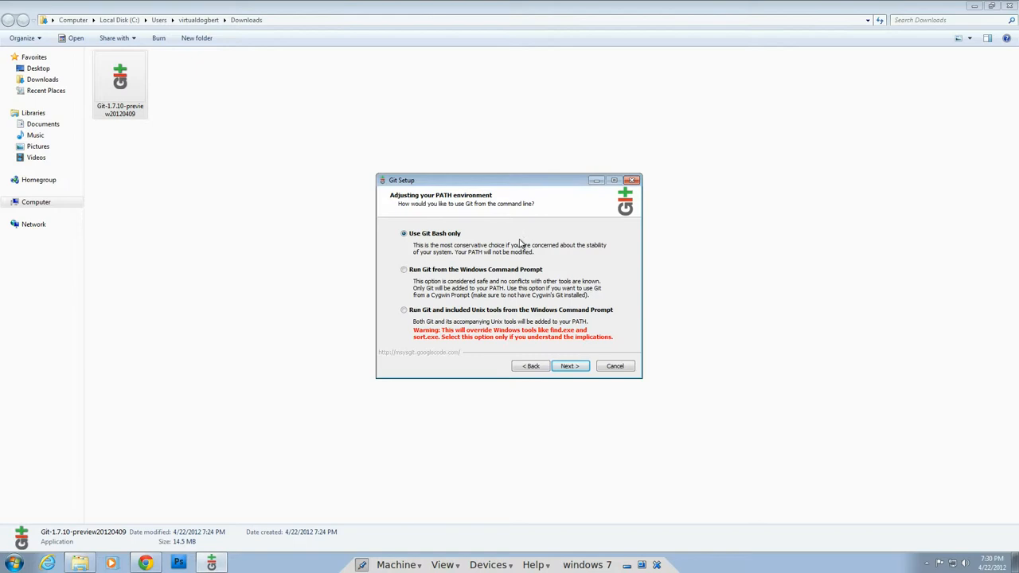
pyautogui.moveTo(401, 290)
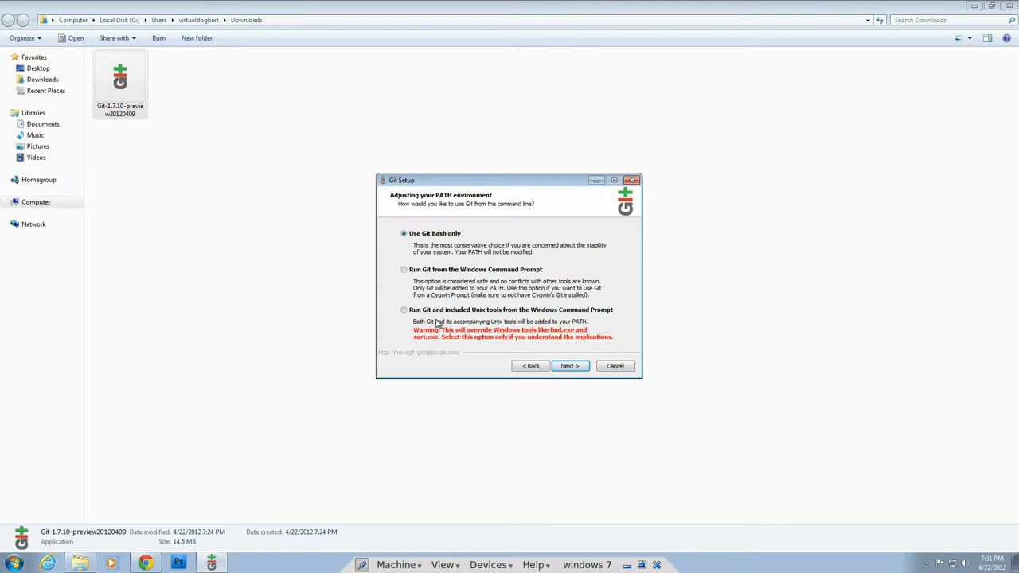
pyautogui.moveTo(522, 345)
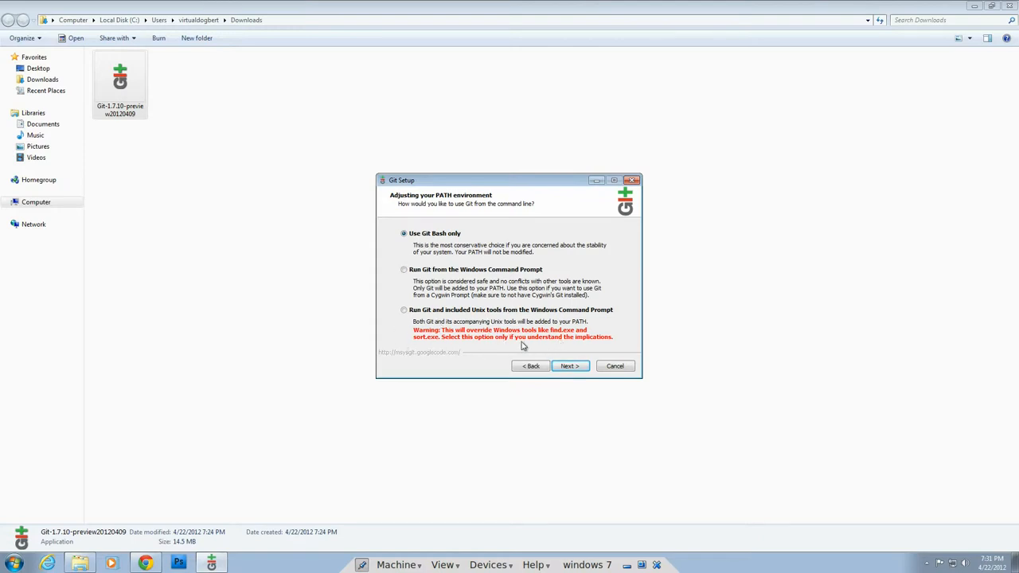
pyautogui.moveTo(508, 336)
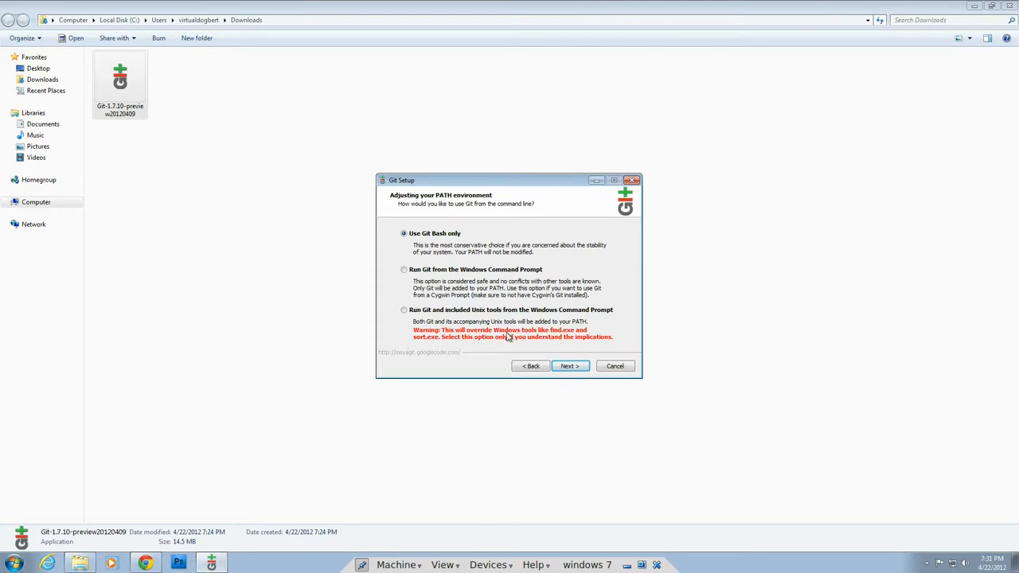
pyautogui.moveTo(573, 353)
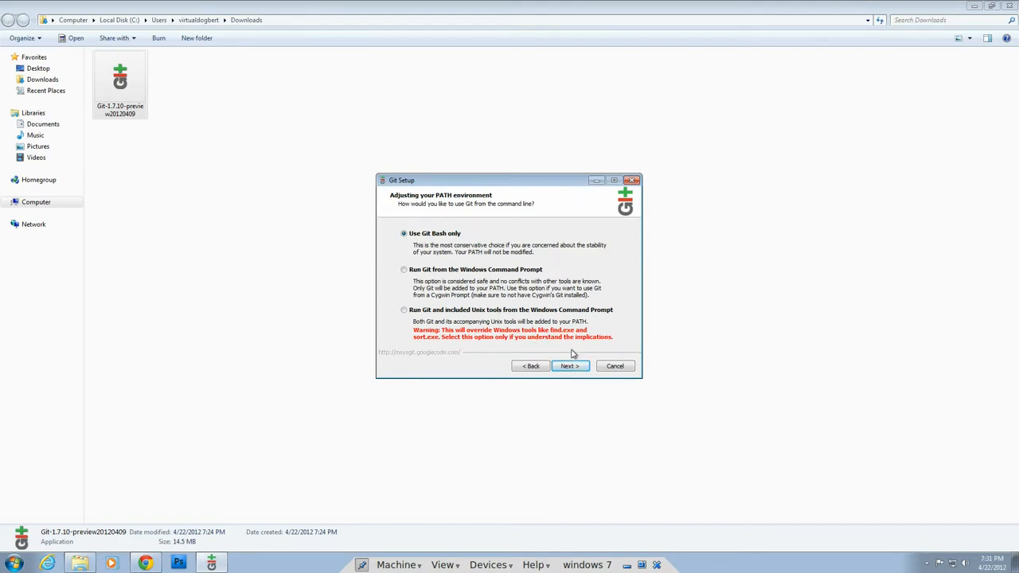
pyautogui.moveTo(460, 245)
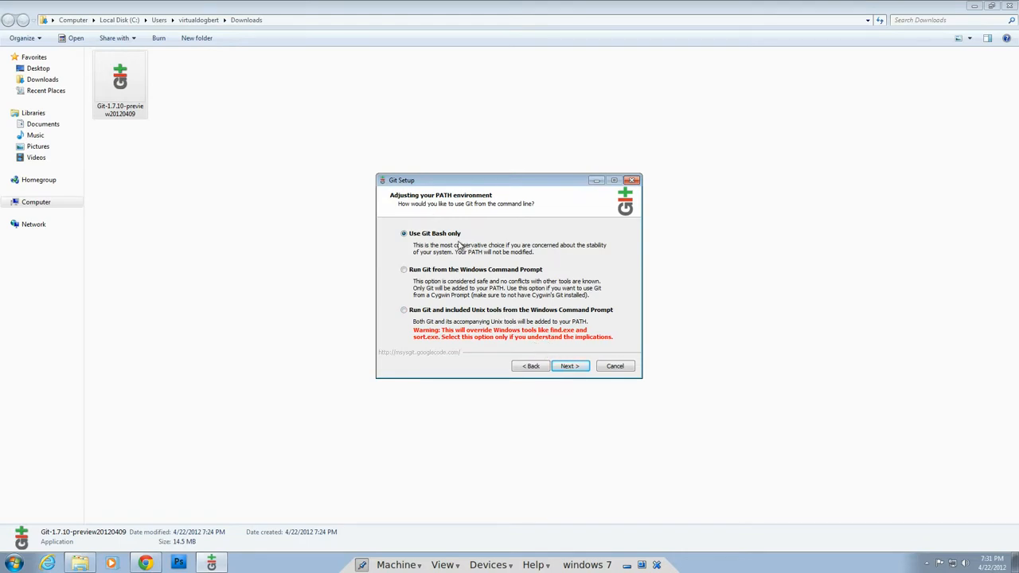
pyautogui.moveTo(570, 365)
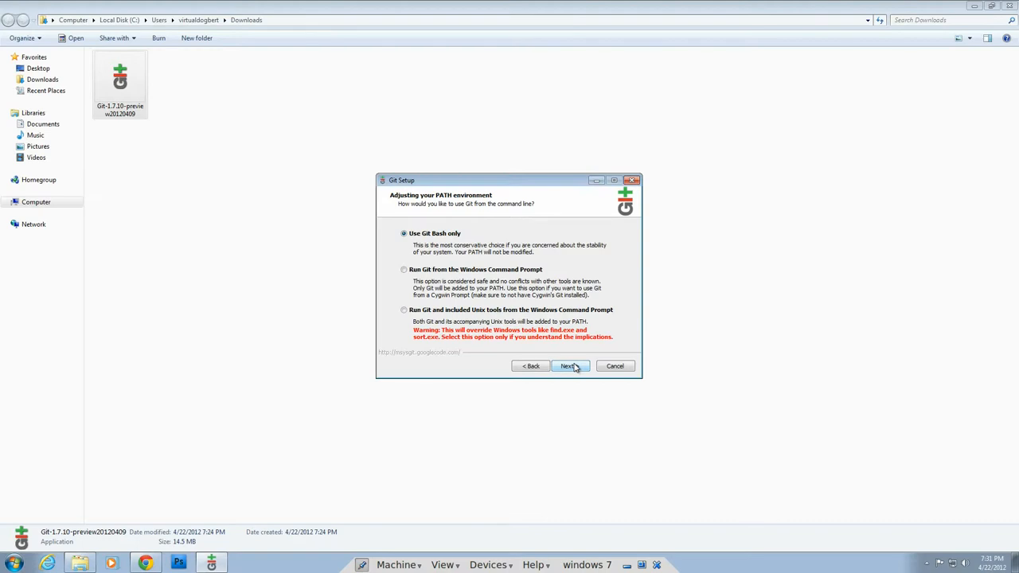
pyautogui.moveTo(446, 253)
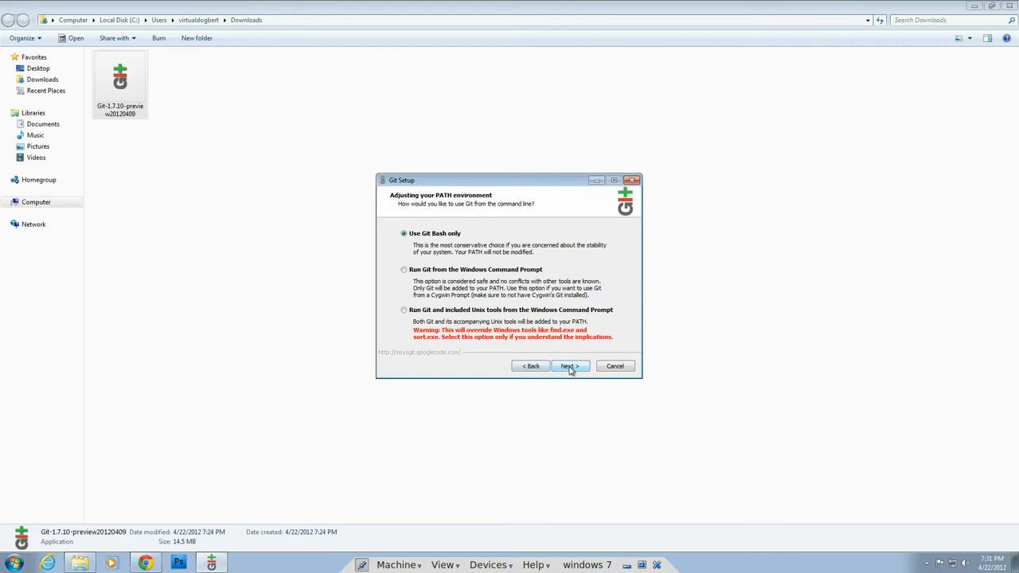
pyautogui.click(567, 364)
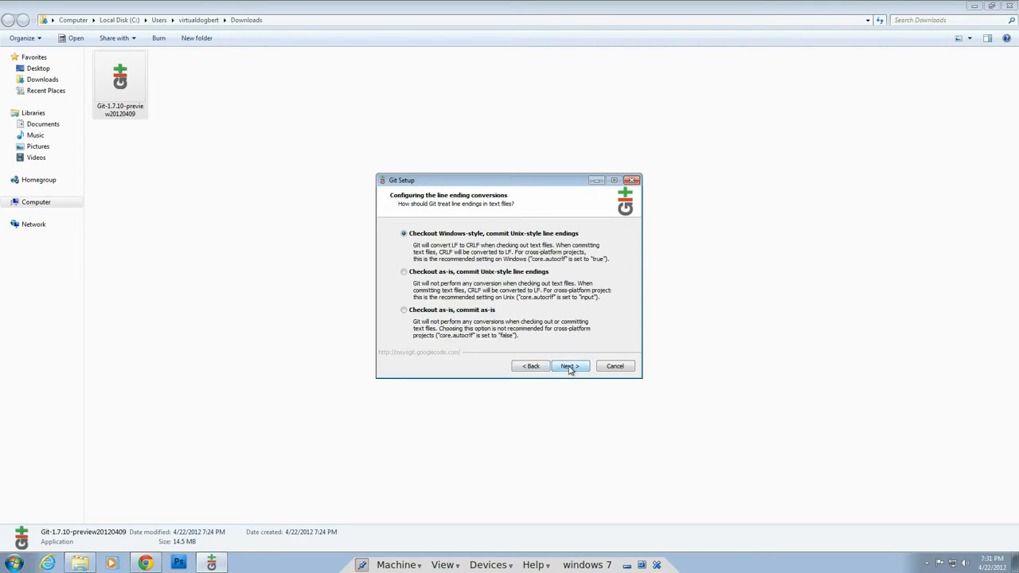
pyautogui.moveTo(525, 378)
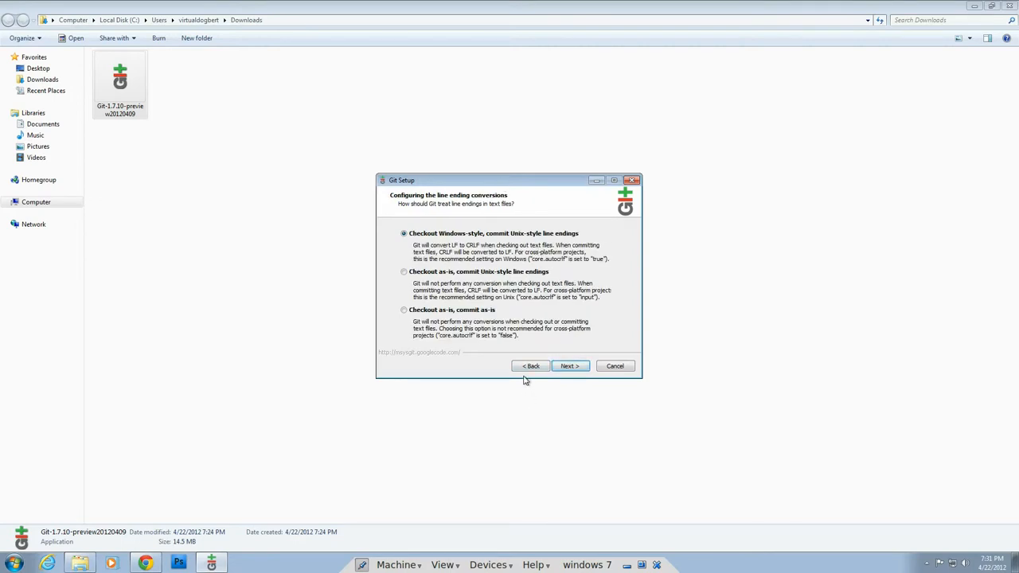
pyautogui.moveTo(528, 366)
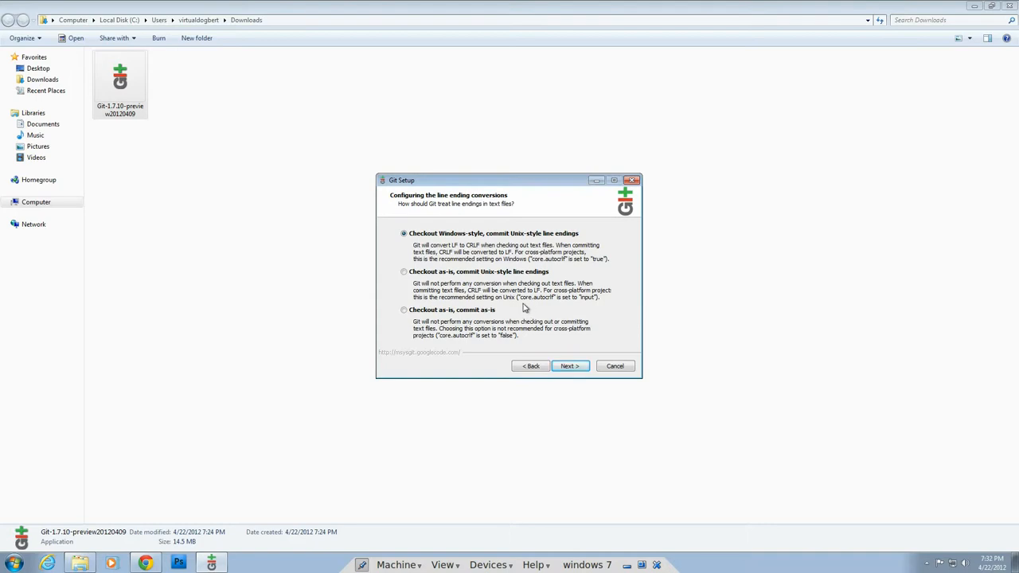
pyautogui.moveTo(465, 210)
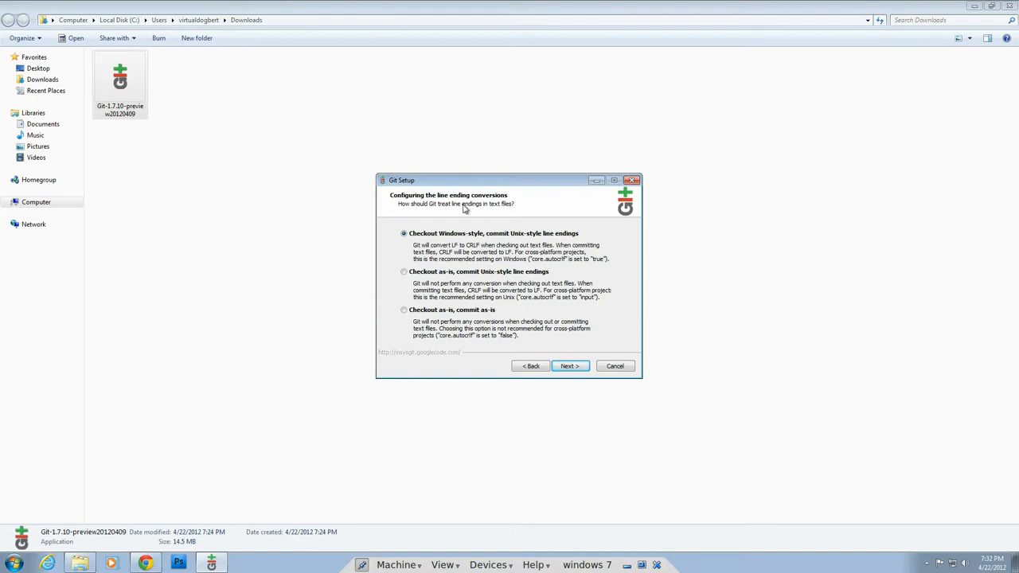
pyautogui.moveTo(420, 208)
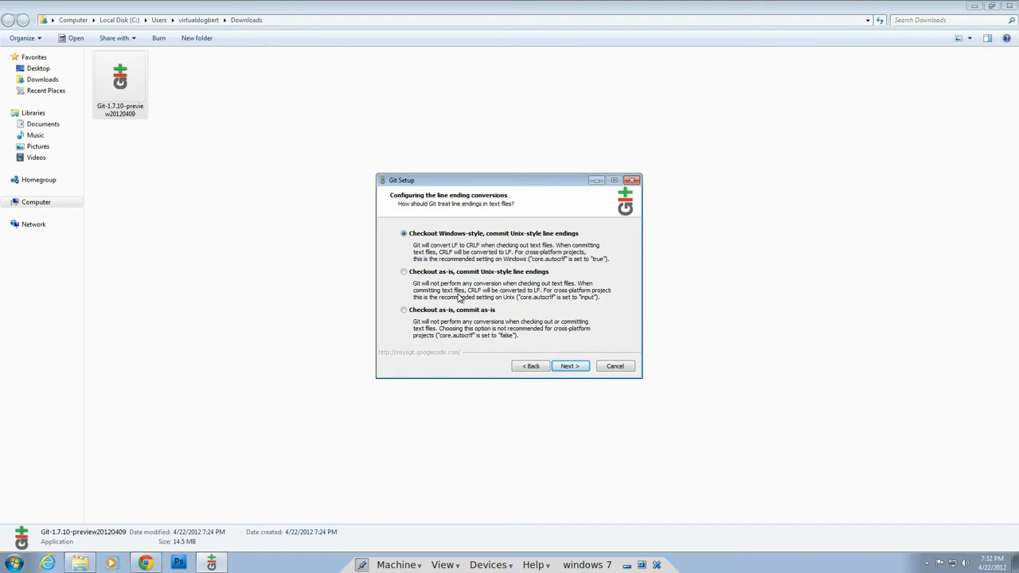
pyautogui.moveTo(513, 242)
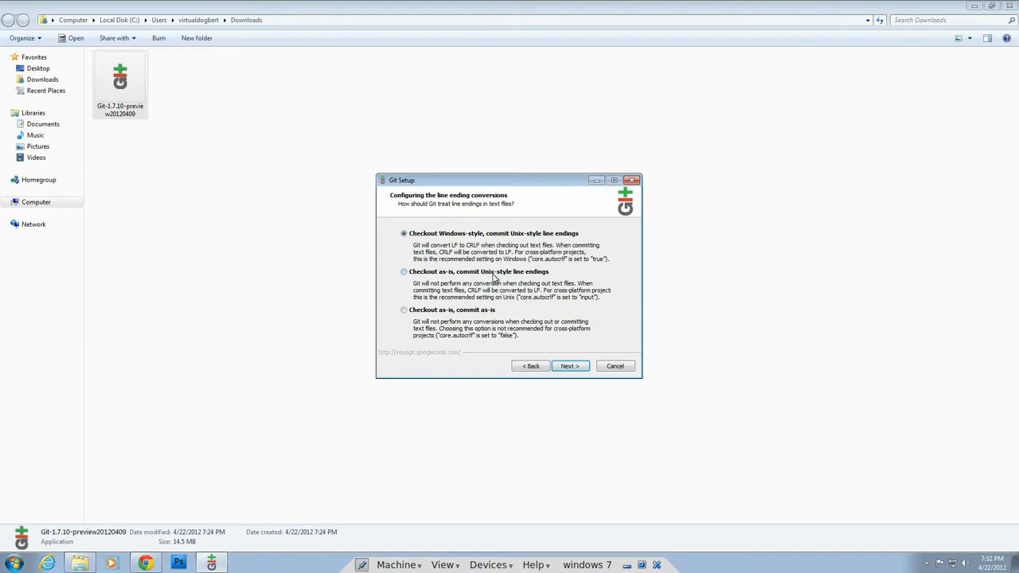
pyautogui.moveTo(534, 274)
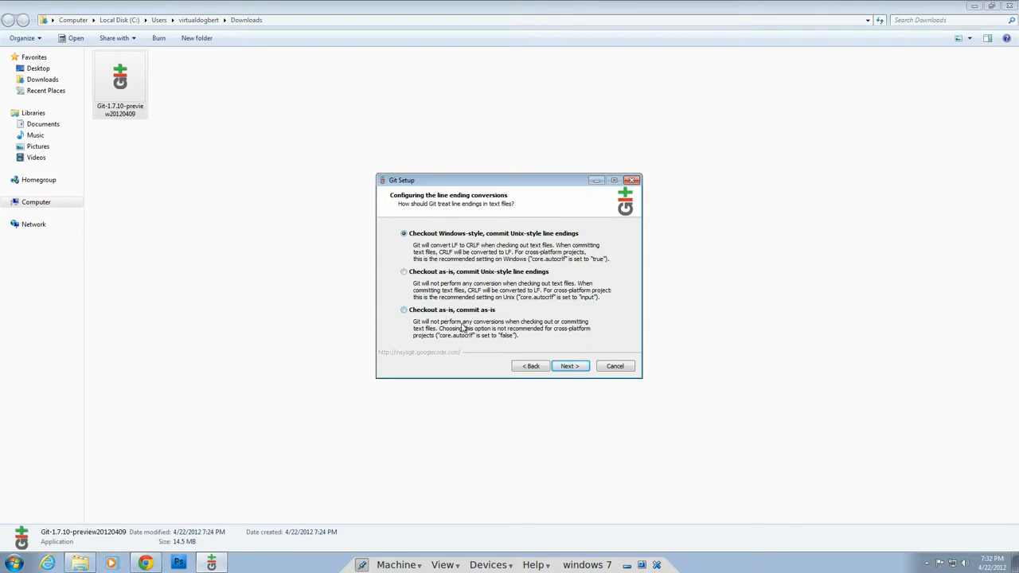
pyautogui.moveTo(530, 367)
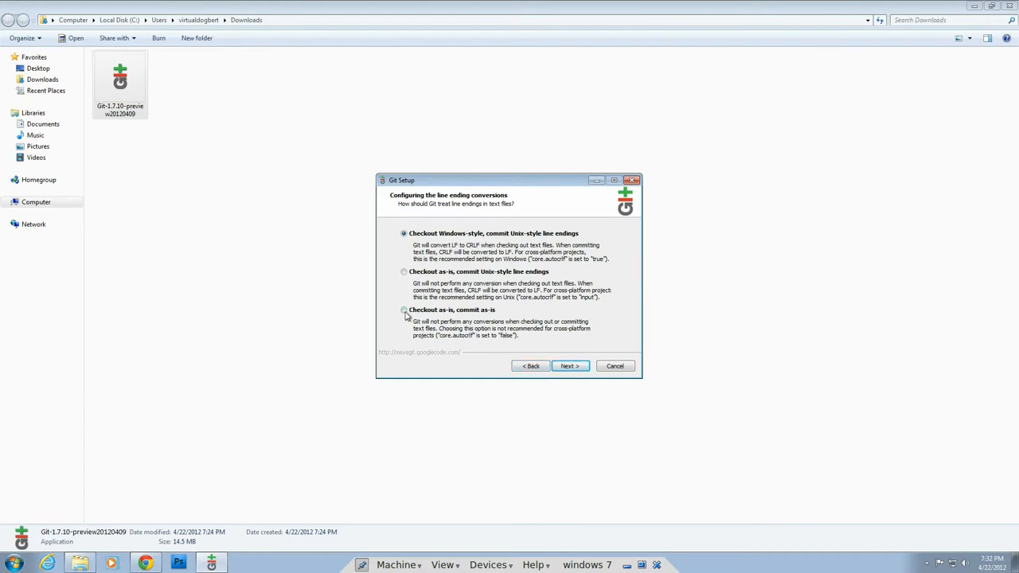
# Choose 'Checkout as-is, commit as-is' line endings and start the installation
pyautogui.click(404, 309)
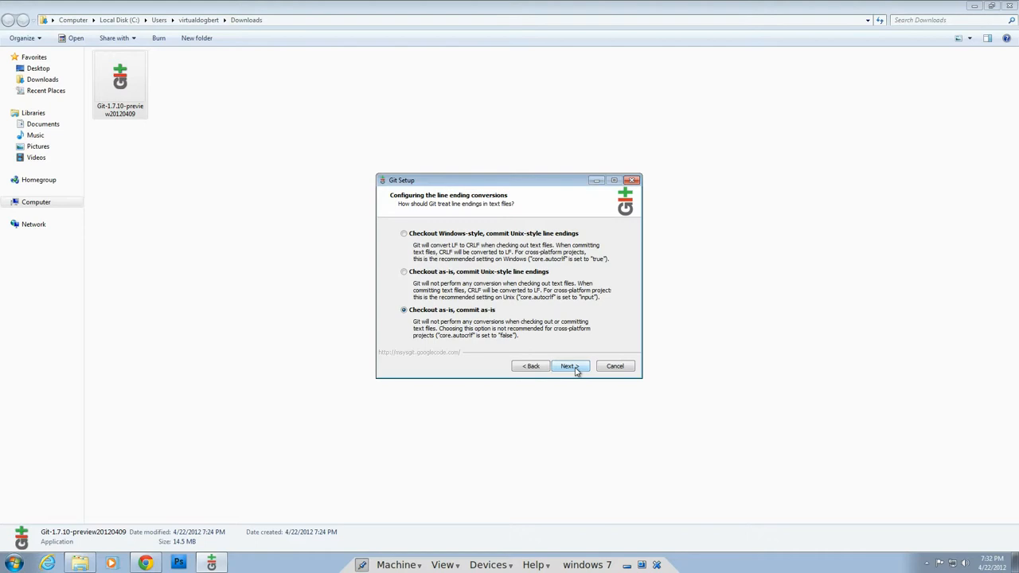
pyautogui.moveTo(478, 226)
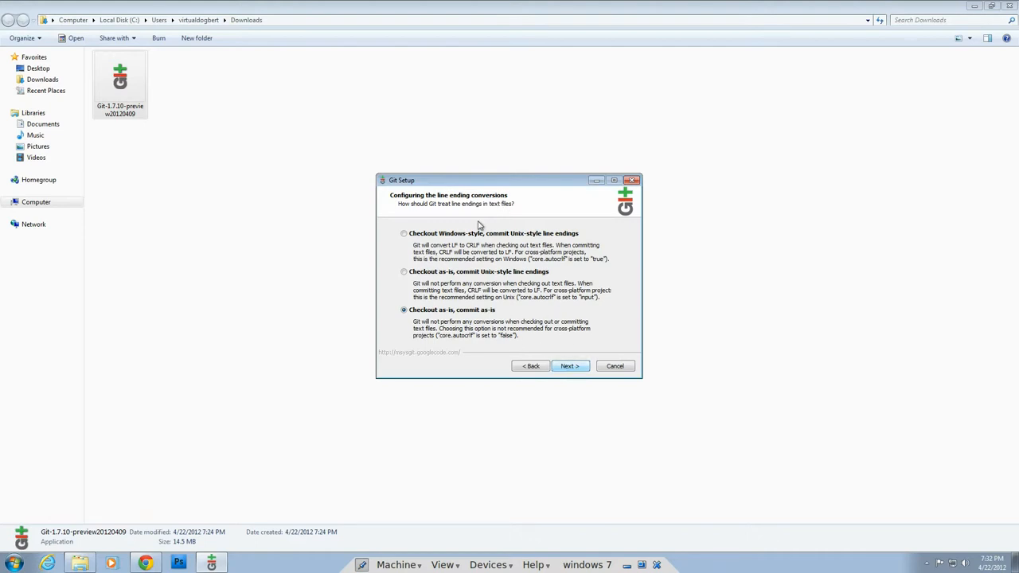
pyautogui.moveTo(548, 277)
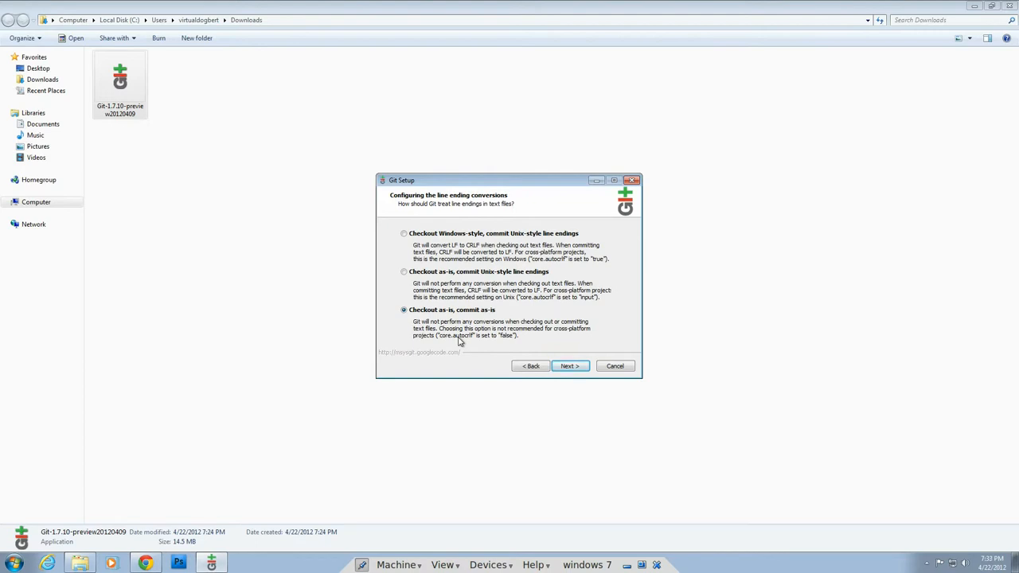
pyautogui.moveTo(516, 245)
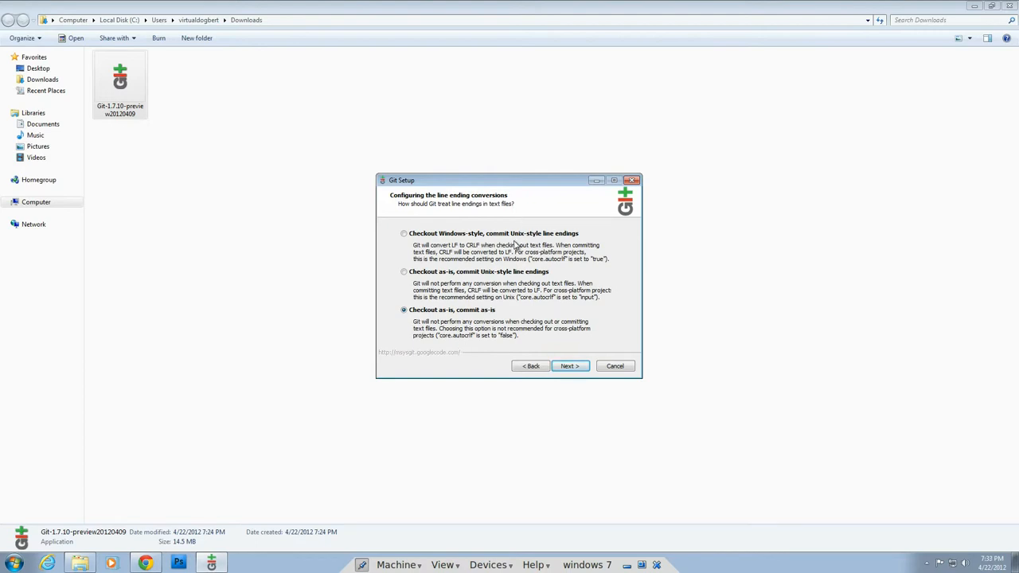
pyautogui.moveTo(424, 245)
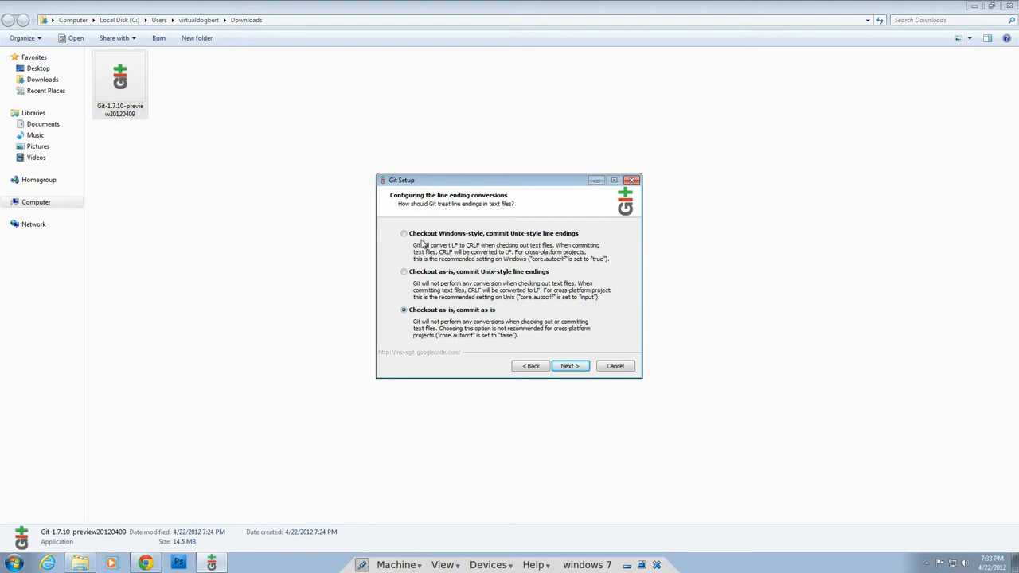
pyautogui.moveTo(570, 365)
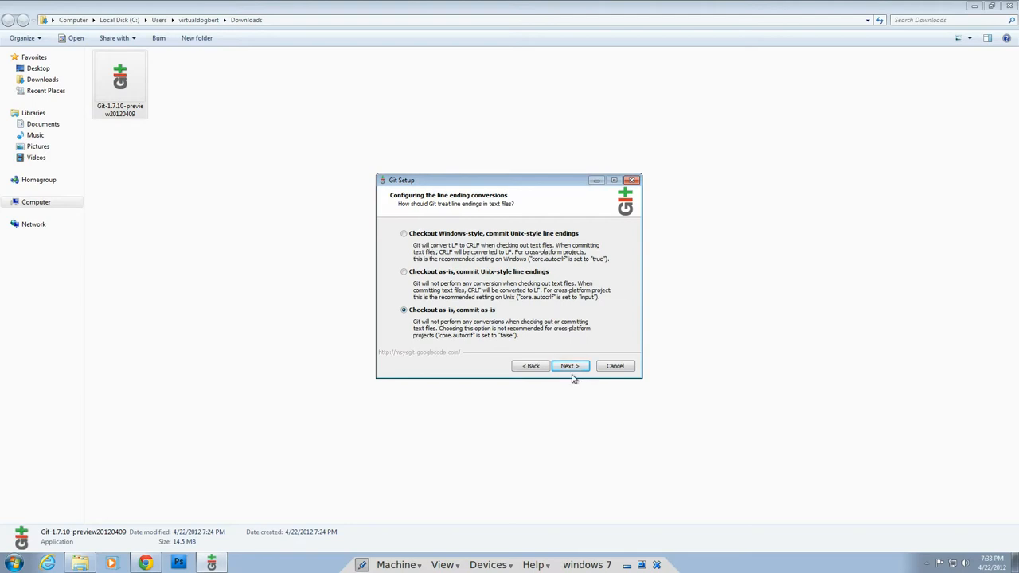
pyautogui.click(569, 366)
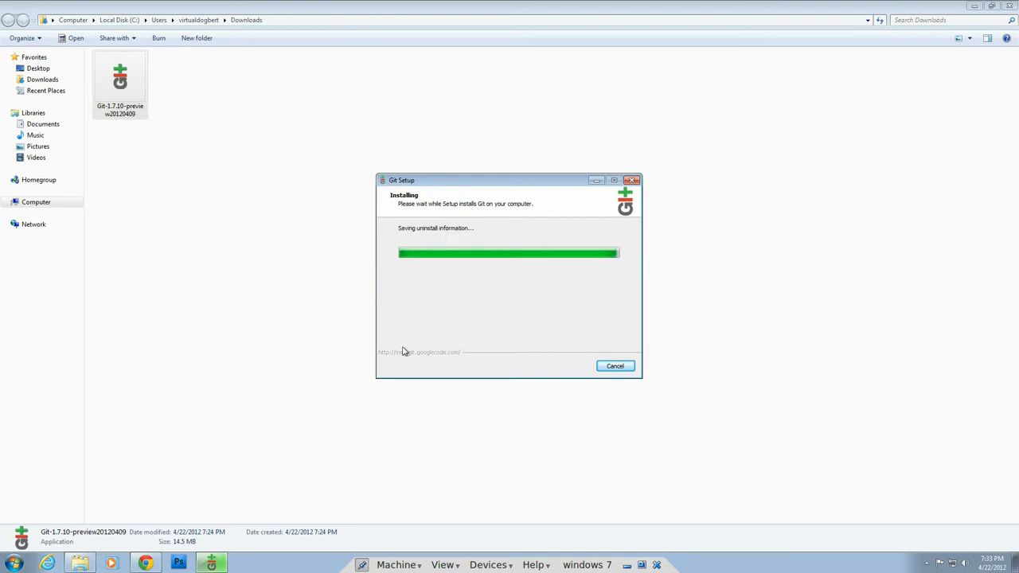
pyautogui.moveTo(637, 369)
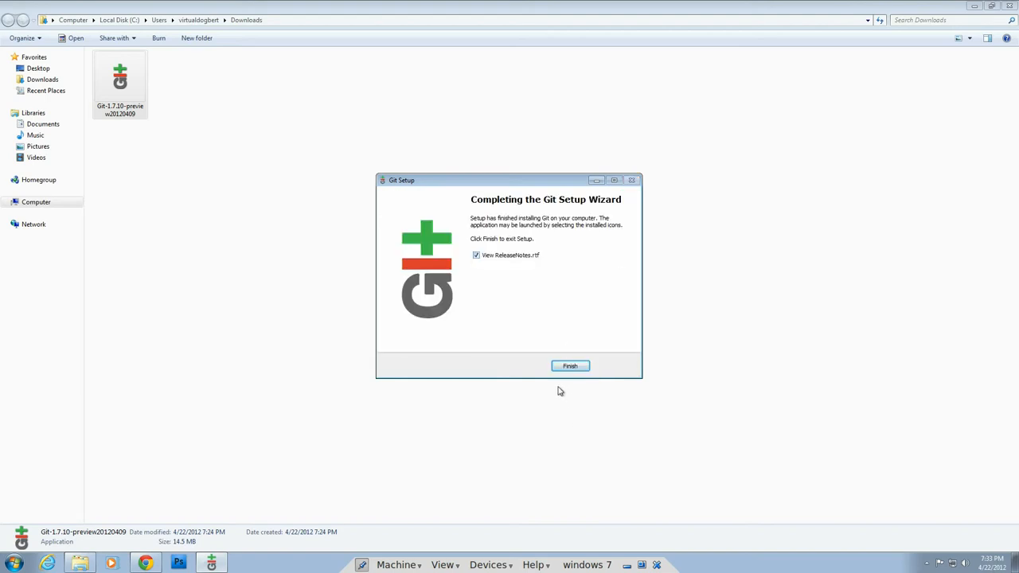
# Untick 'View ReleaseNotes.rtf' and finish the setup wizard
pyautogui.click(476, 255)
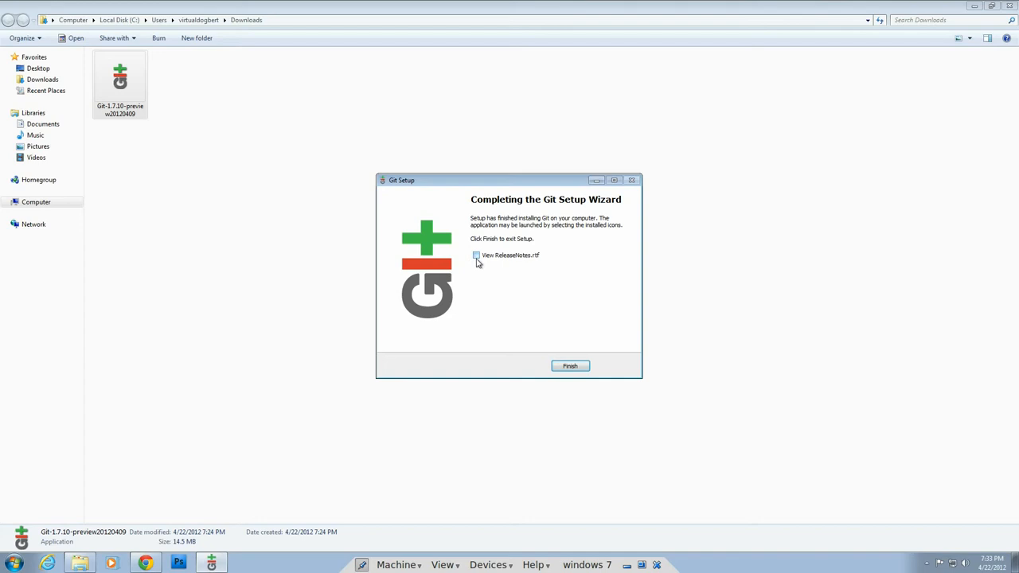
pyautogui.click(570, 365)
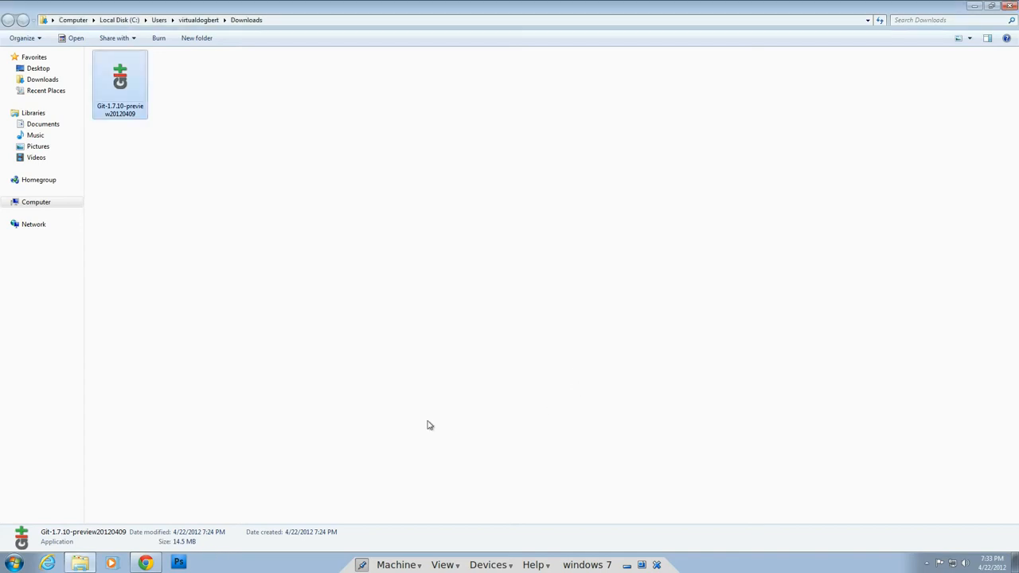
pyautogui.moveTo(54, 493)
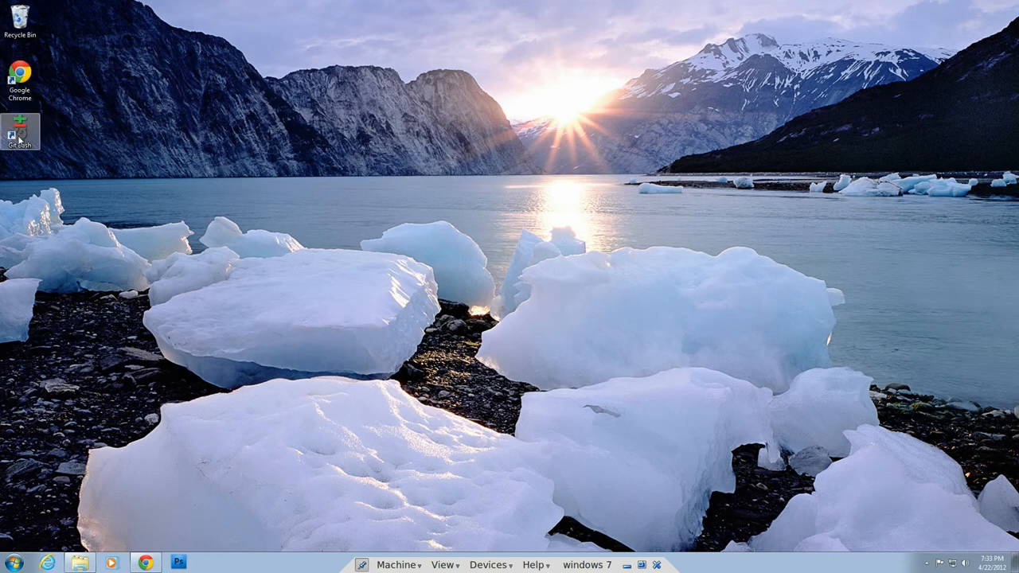
# Launch Git Bash from its desktop shortcut, showing the Welcome to Git message
pyautogui.doubleClick(19, 131)
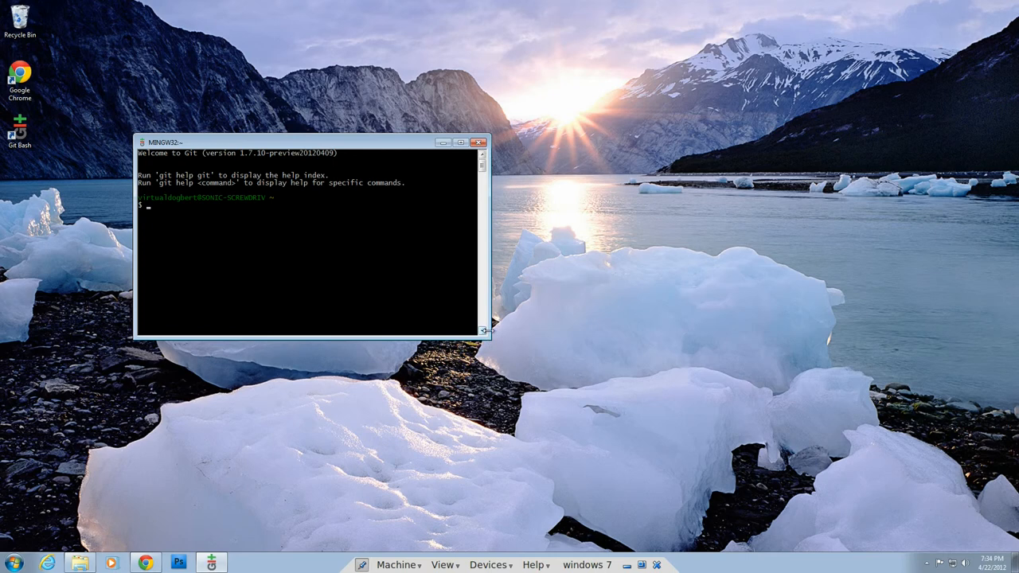
pyautogui.moveTo(487, 338); pyautogui.dragTo(488, 389)
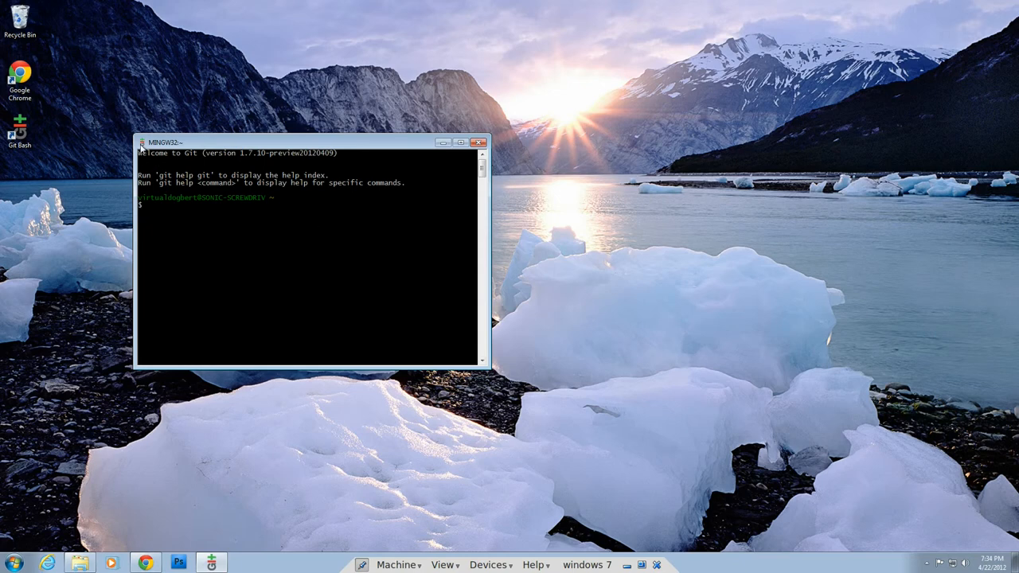
# In console Properties, enable QuickEdit Mode, set buffer size to 999, review Font and Layout, and apply
pyautogui.click(141, 143)
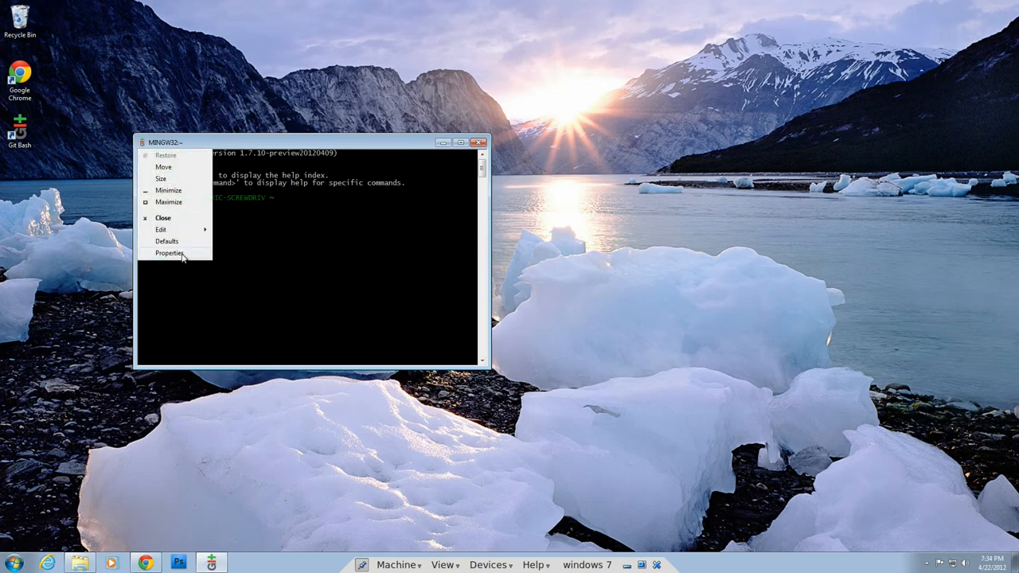
pyautogui.click(169, 253)
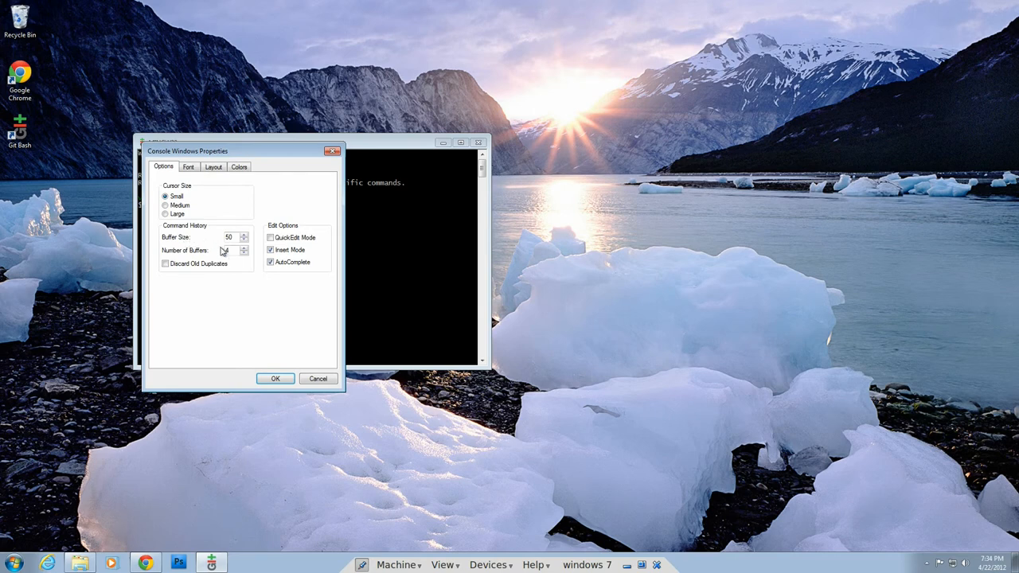
pyautogui.click(270, 237)
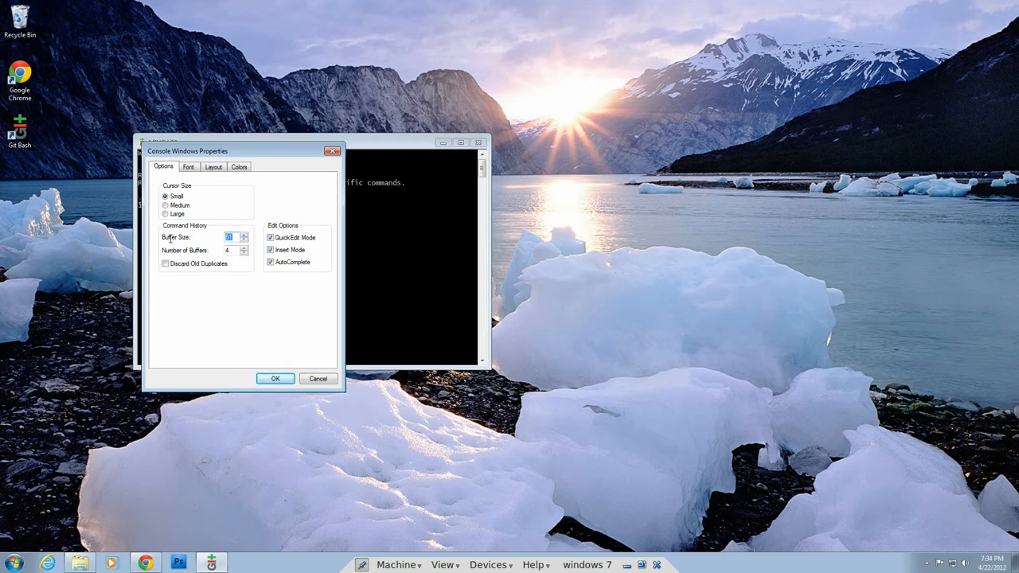
pyautogui.write('999')
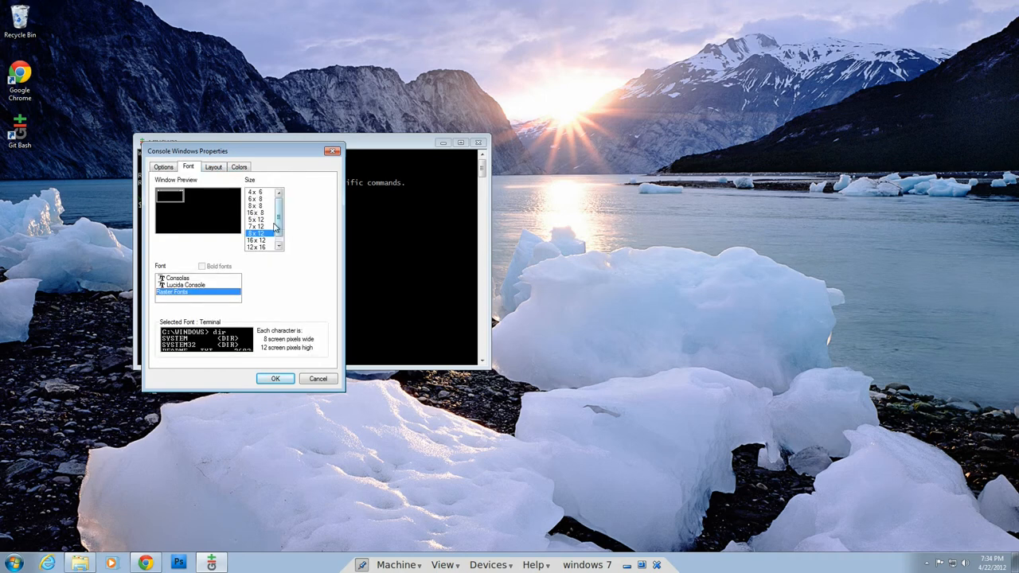
pyautogui.click(258, 247)
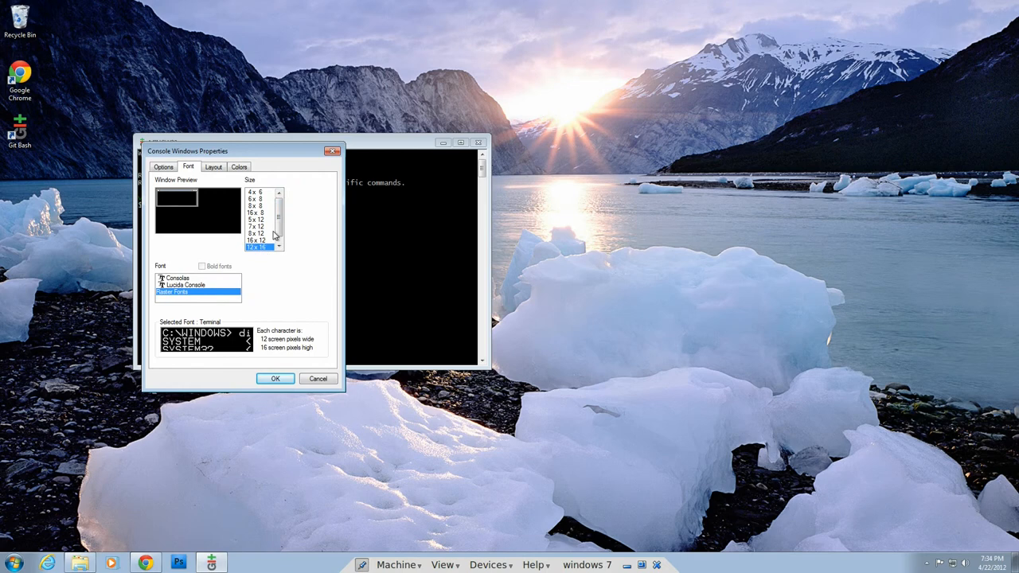
pyautogui.click(257, 233)
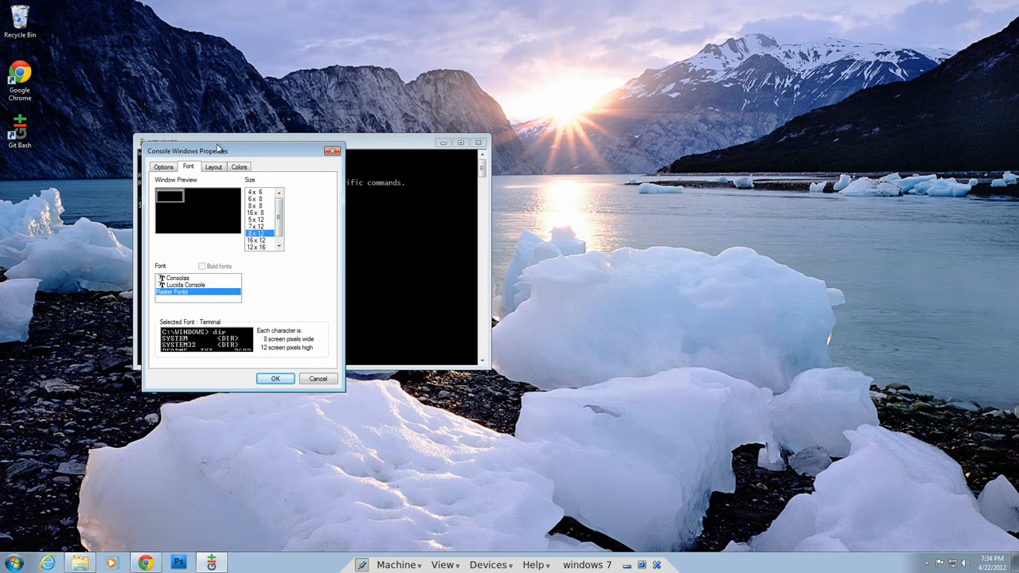
pyautogui.click(213, 167)
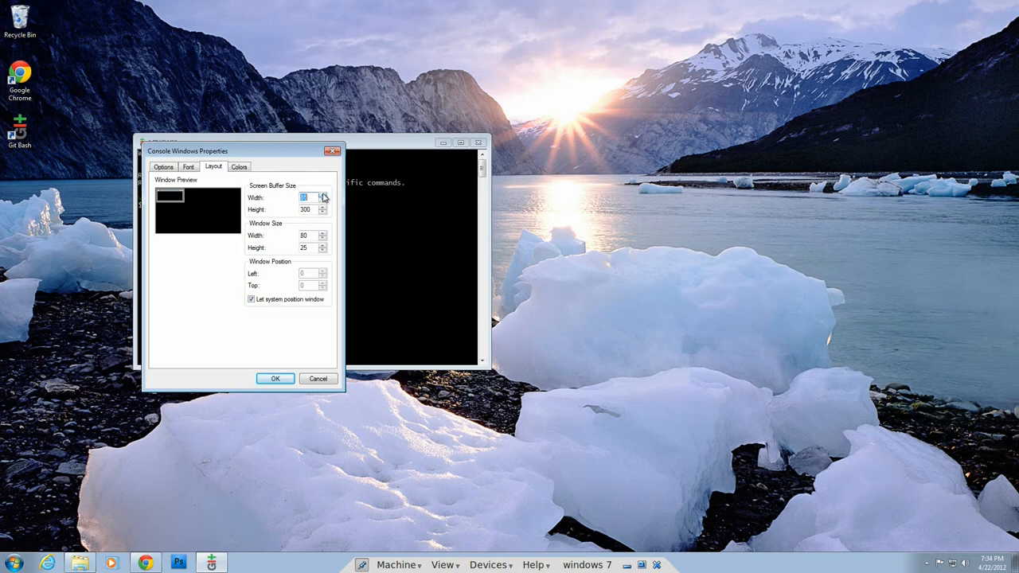
pyautogui.click(274, 379)
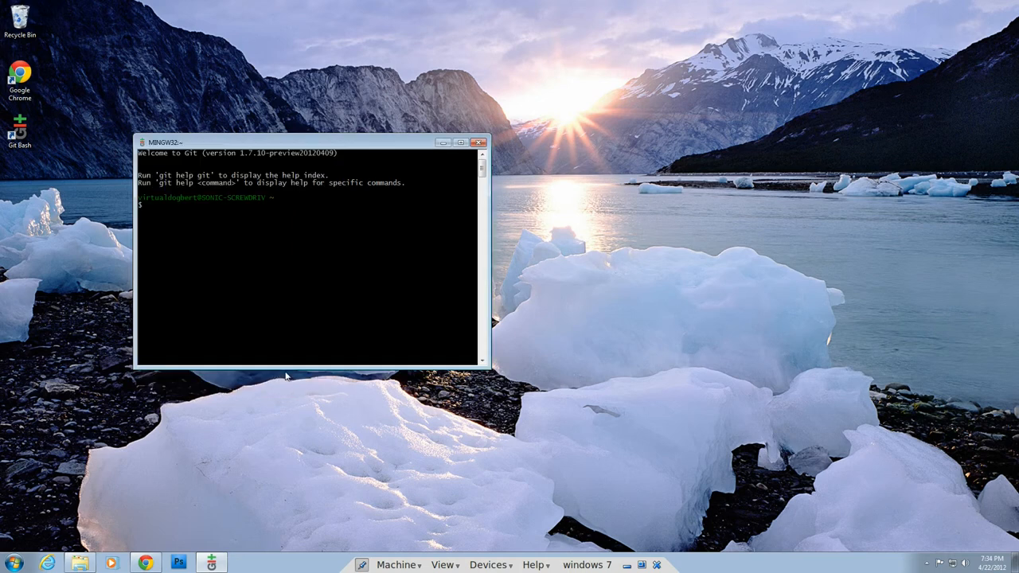
pyautogui.moveTo(357, 212)
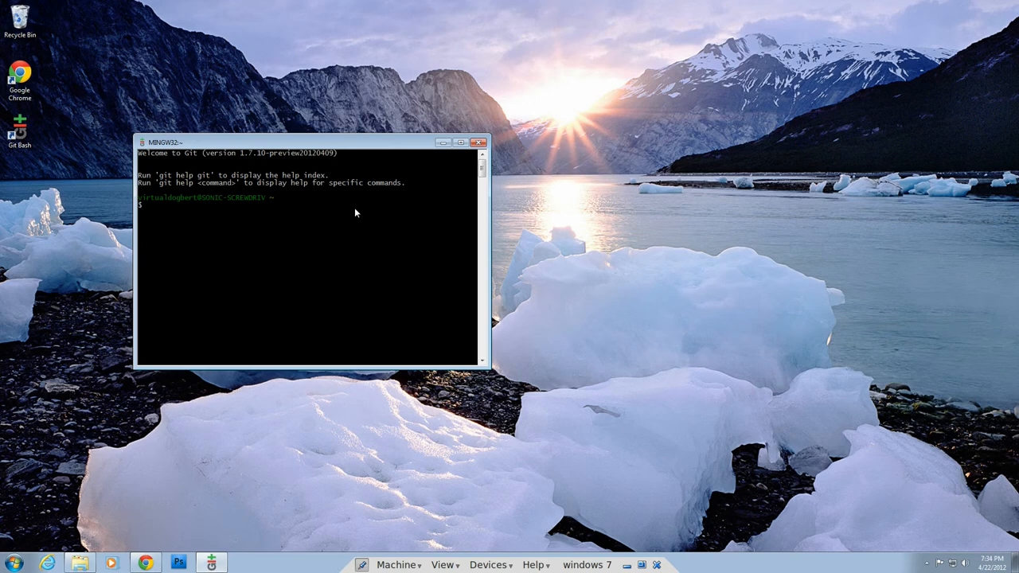
# Run 'git help git' to list the most commonly used git commands
pyautogui.write('git help git')
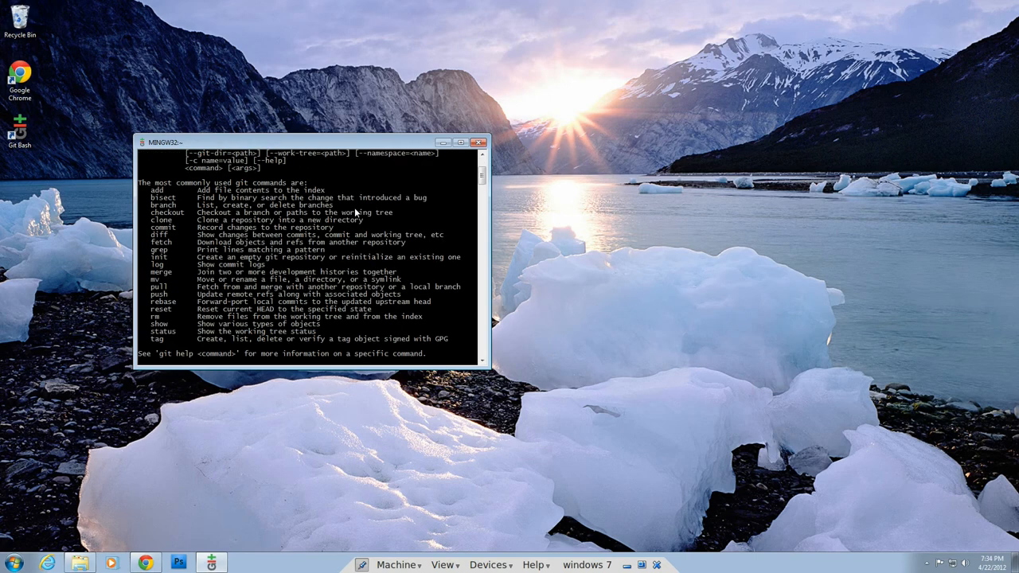